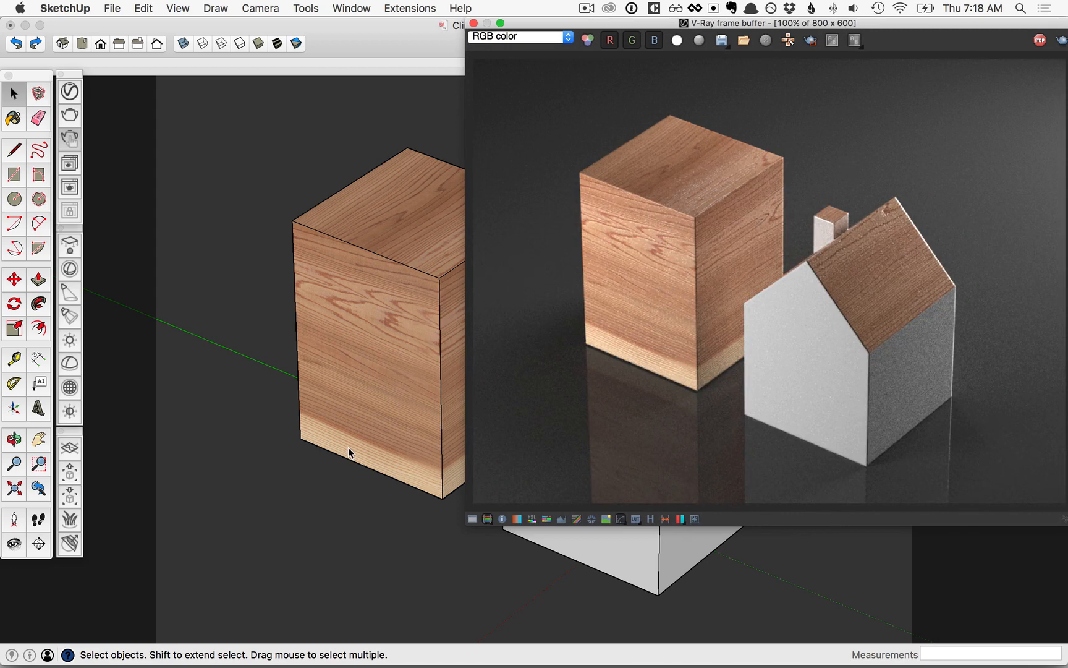
mouse_move(879, 378)
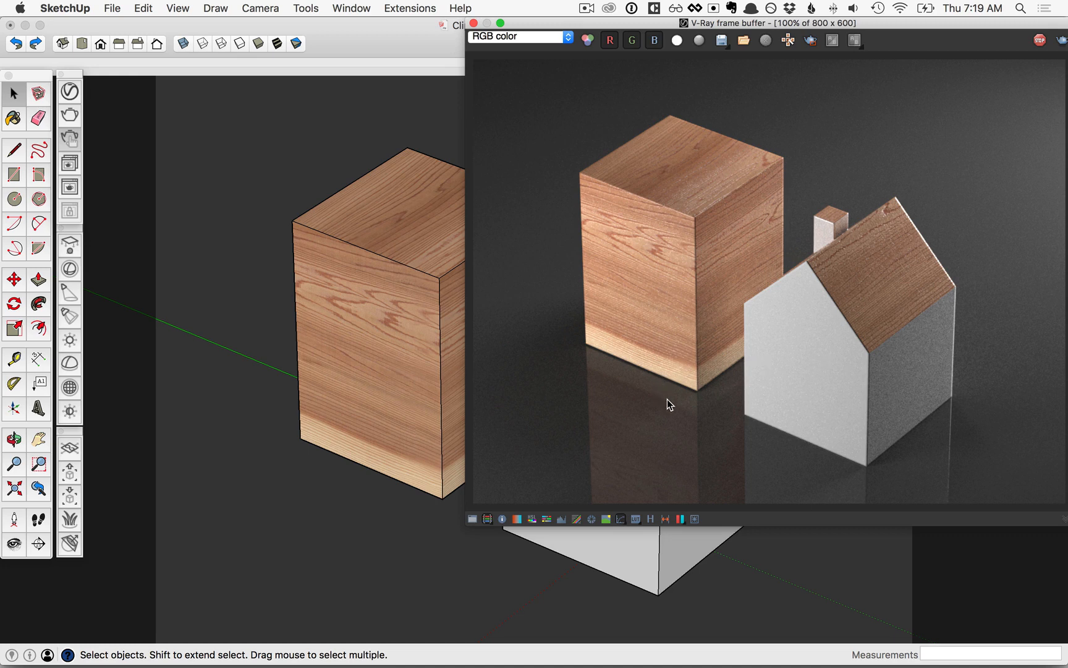
mouse_move(416, 349)
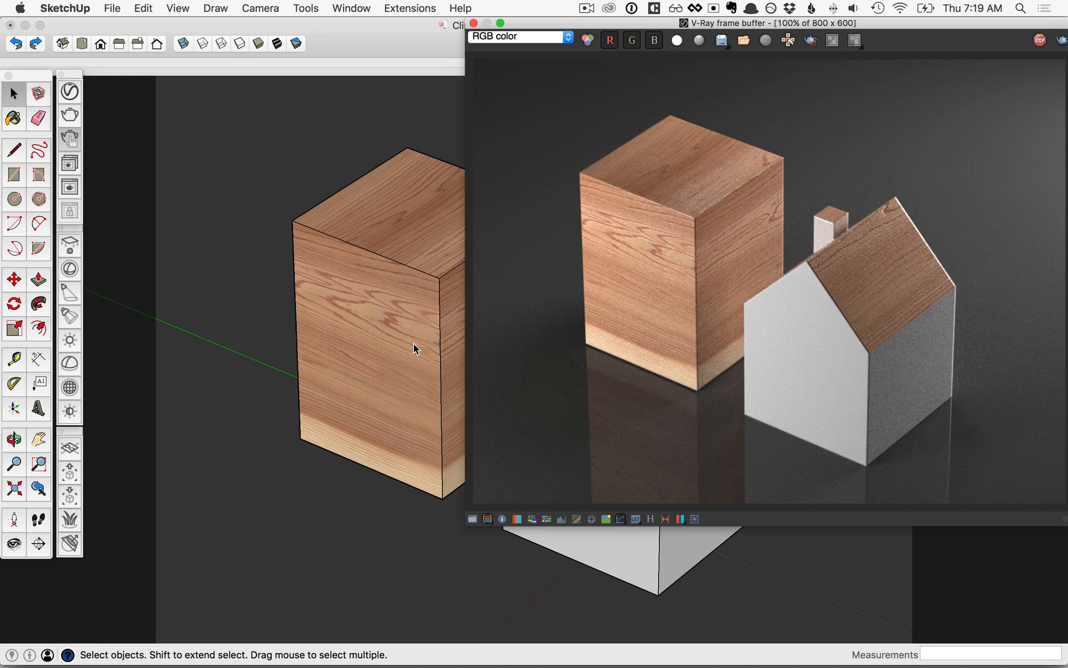
mouse_move(119, 537)
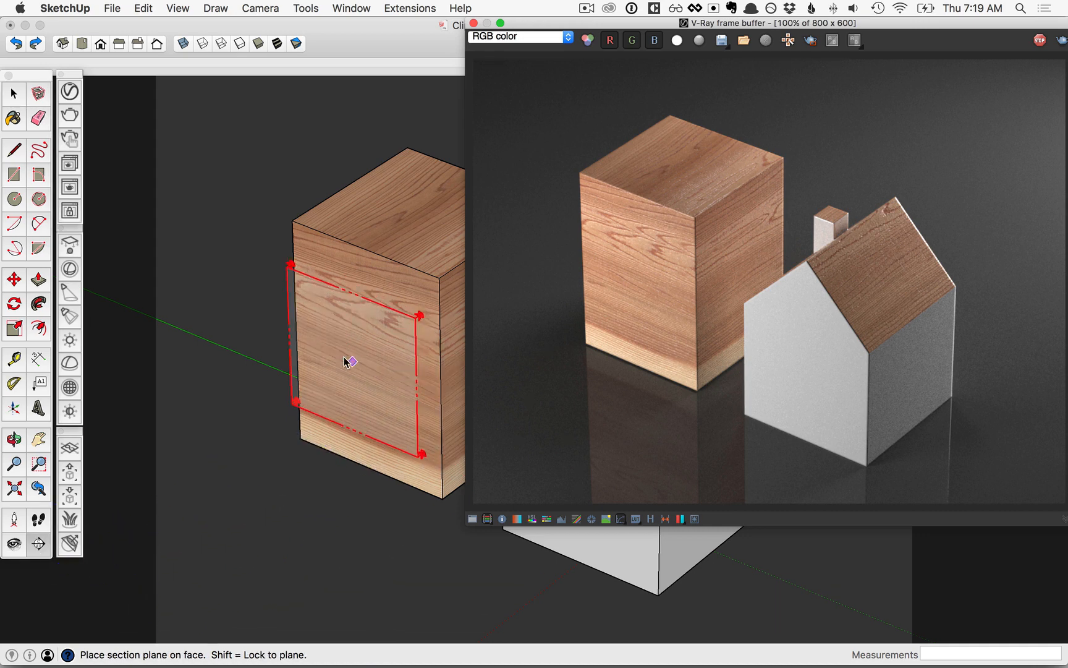
Enter Edit Group on the wooden block to work inside it
right_click(347, 361)
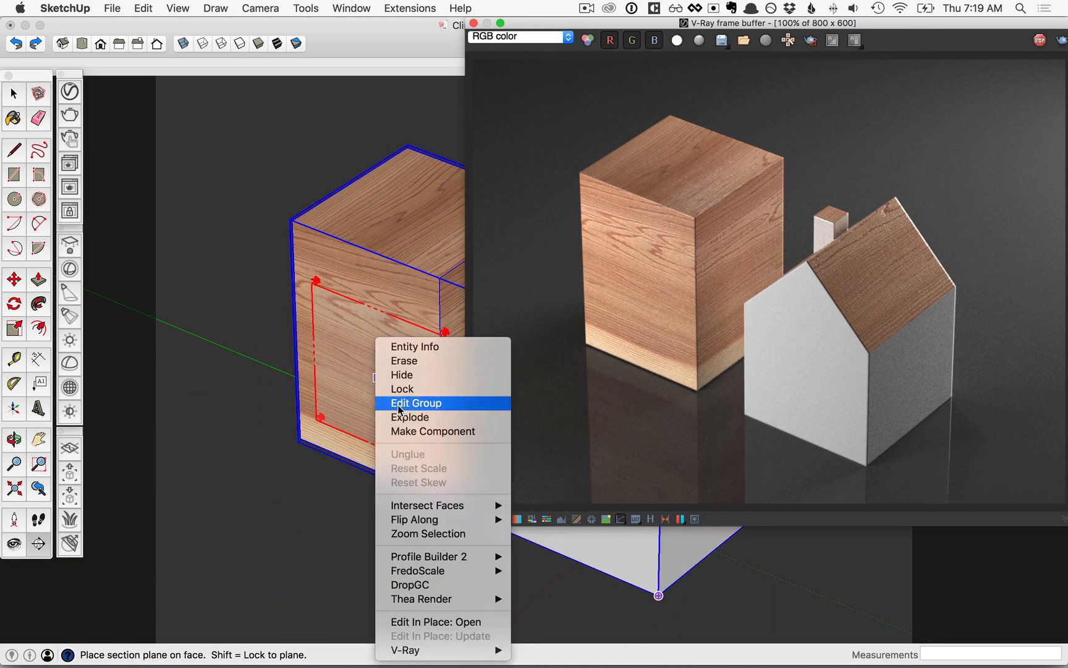
click(415, 403)
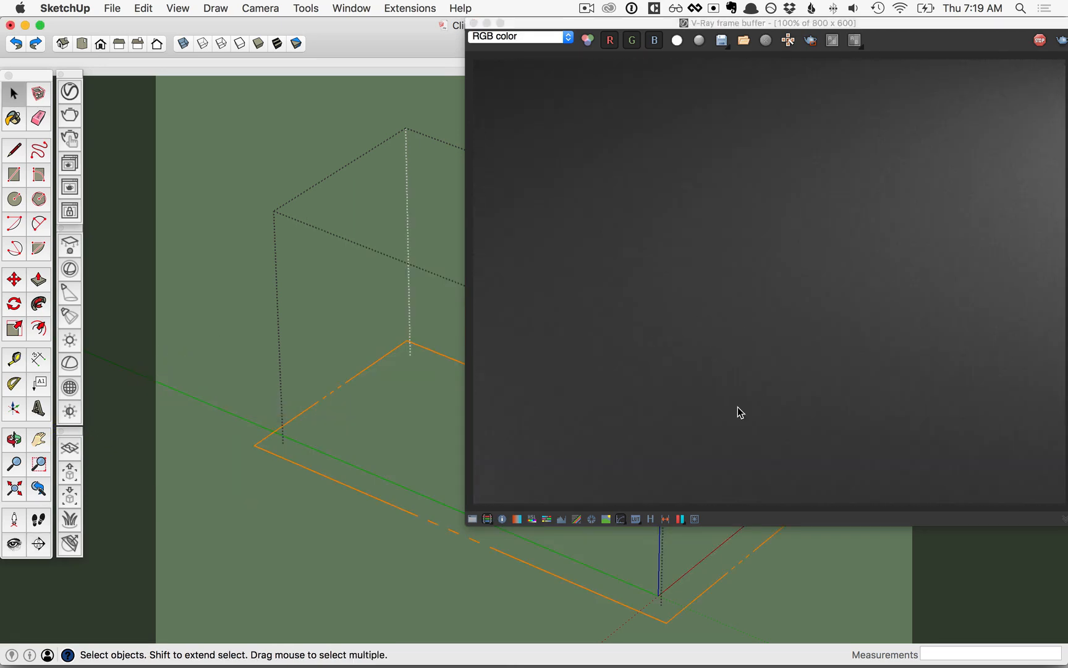
mouse_move(372, 409)
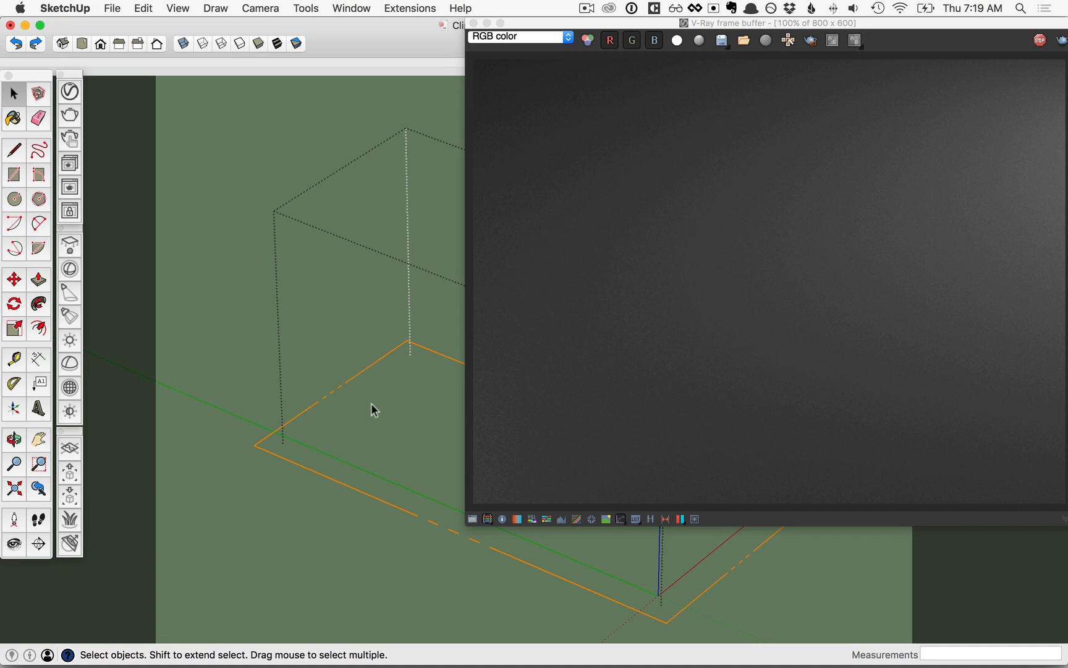
mouse_move(482, 441)
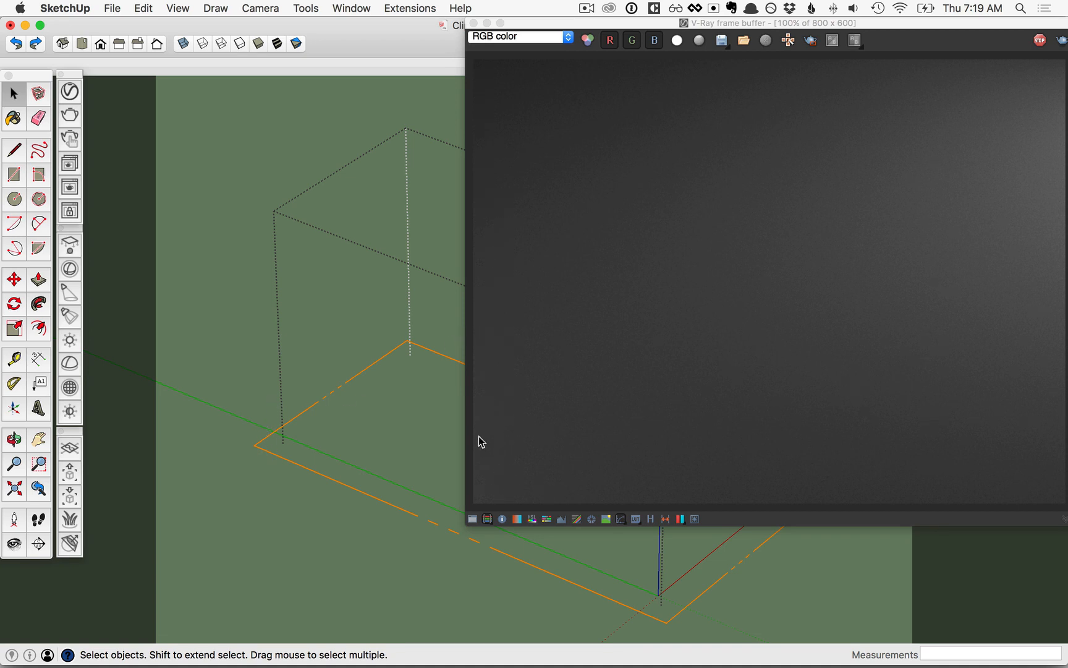
Raise the section plane with Move so the block cuts lower and the house opens up
click(13, 279)
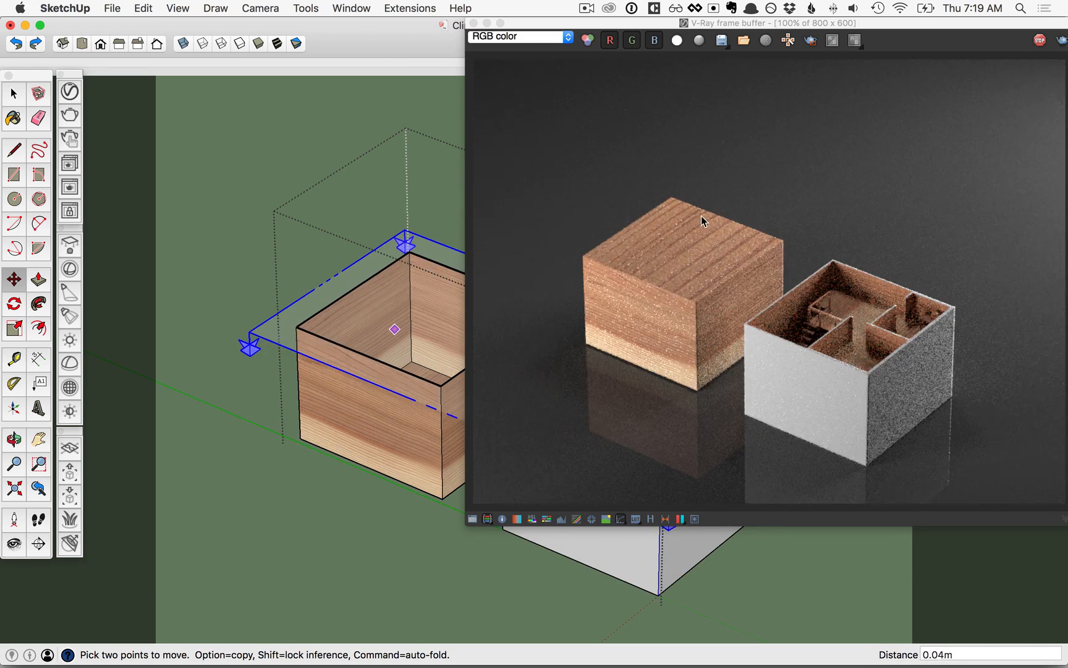
mouse_move(646, 278)
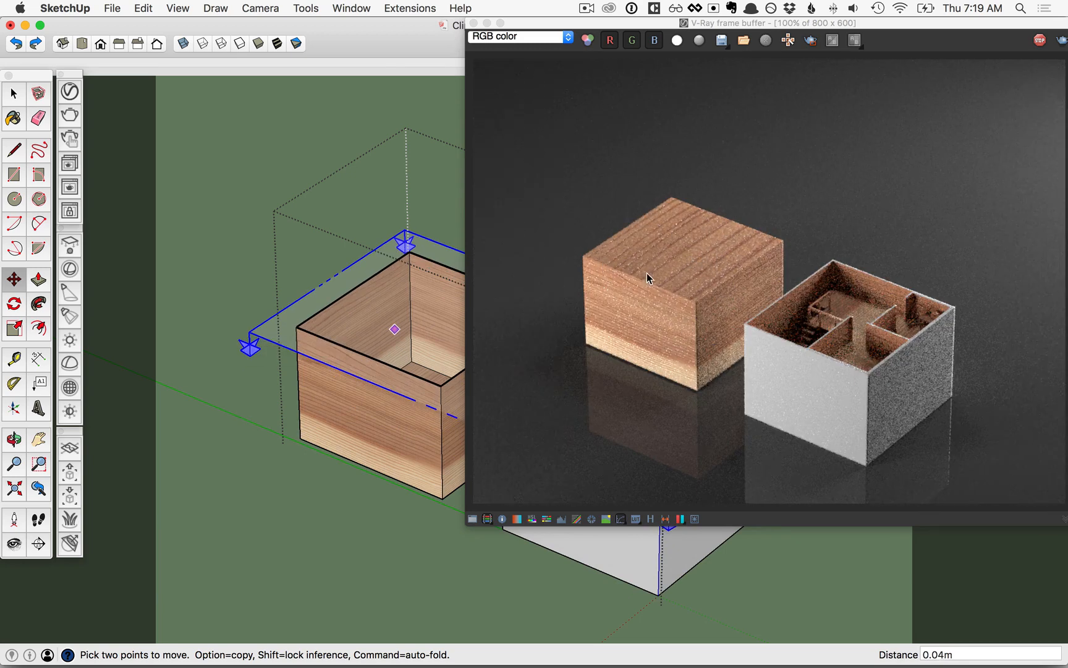
mouse_move(625, 287)
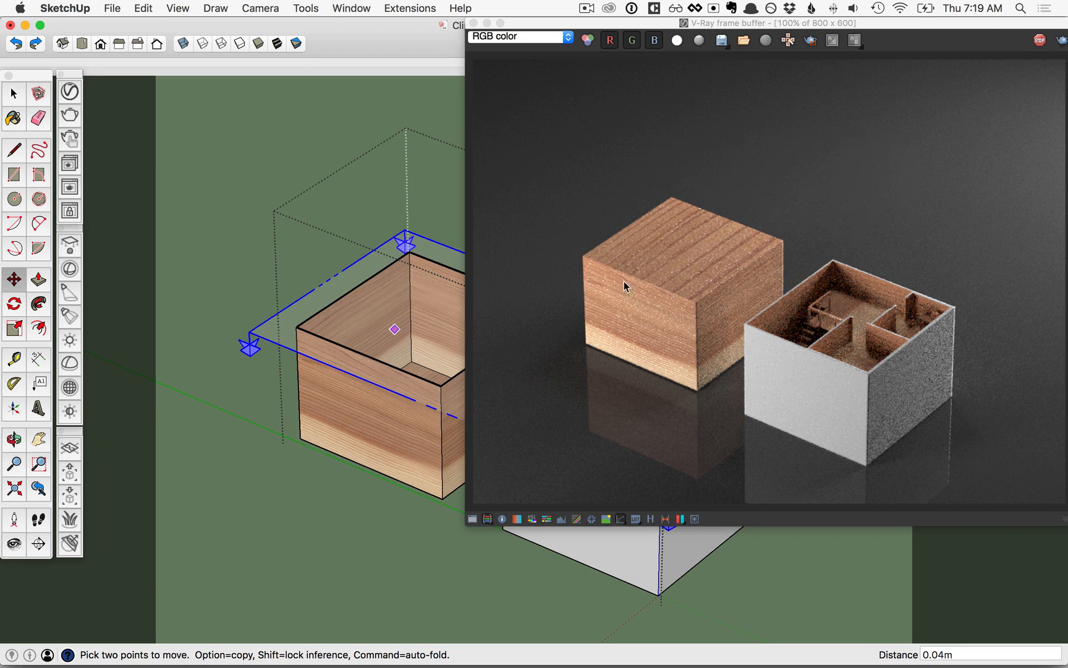
mouse_move(890, 357)
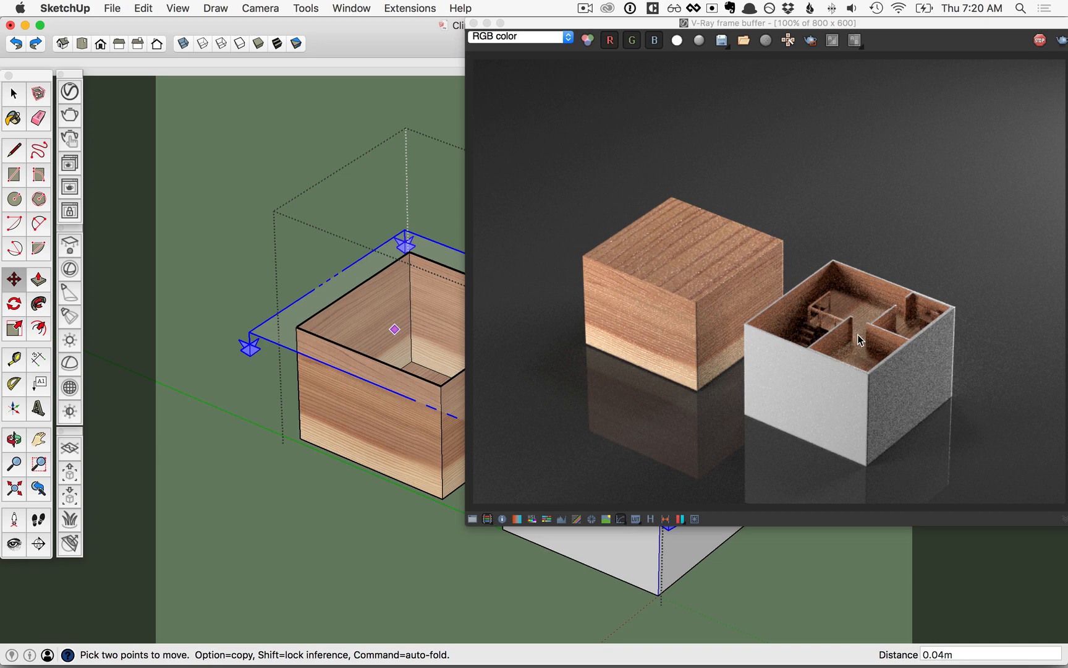
mouse_move(859, 346)
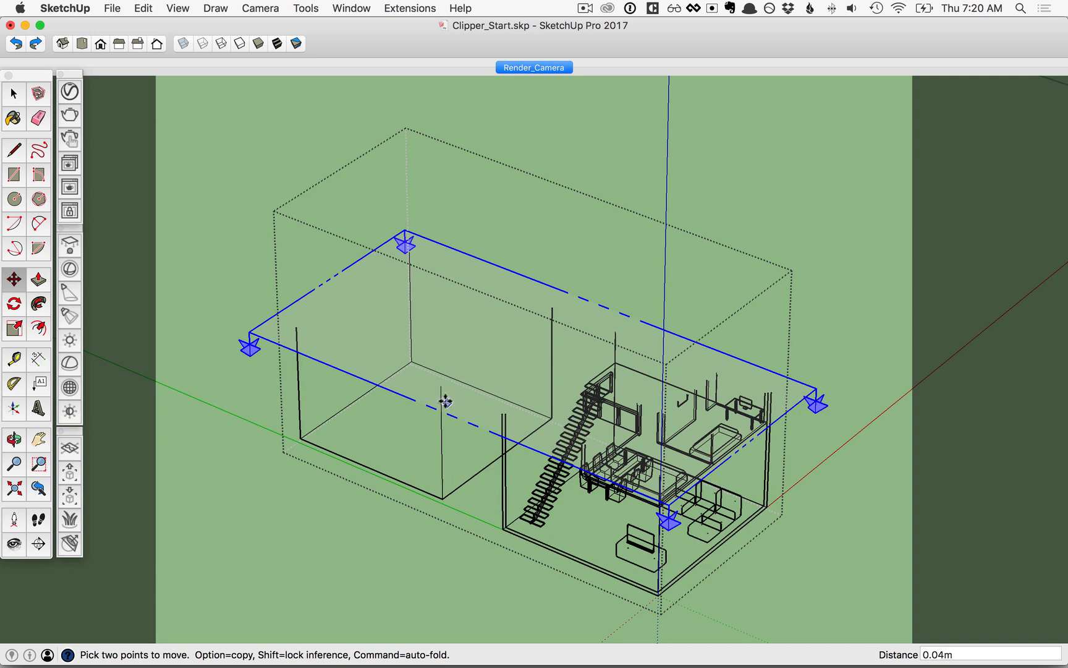
mouse_move(442, 499)
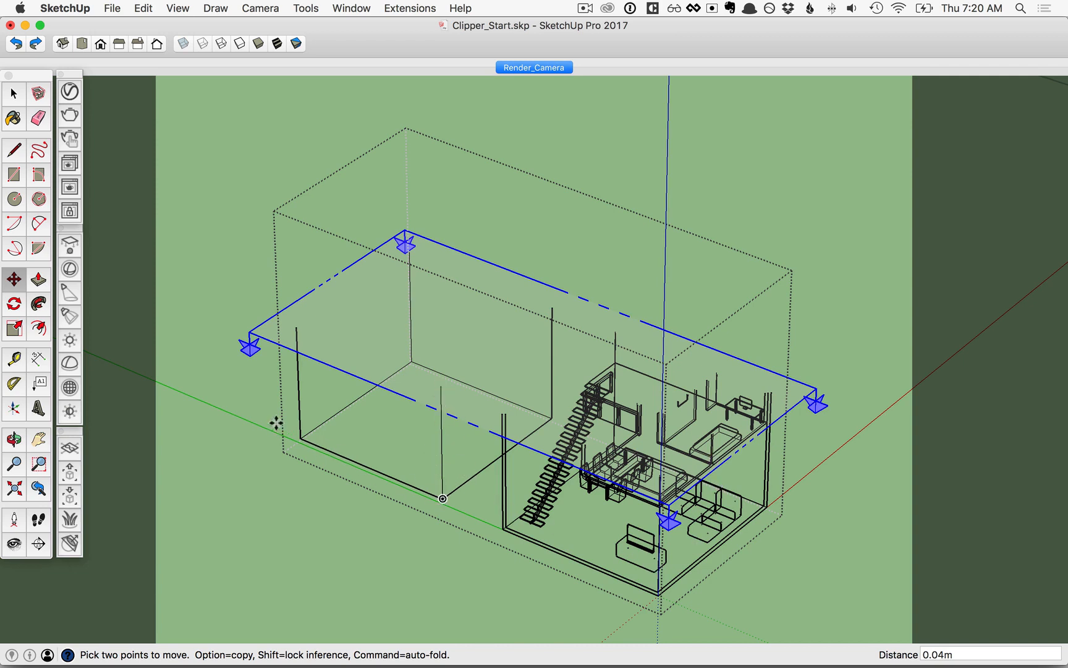
mouse_move(485, 350)
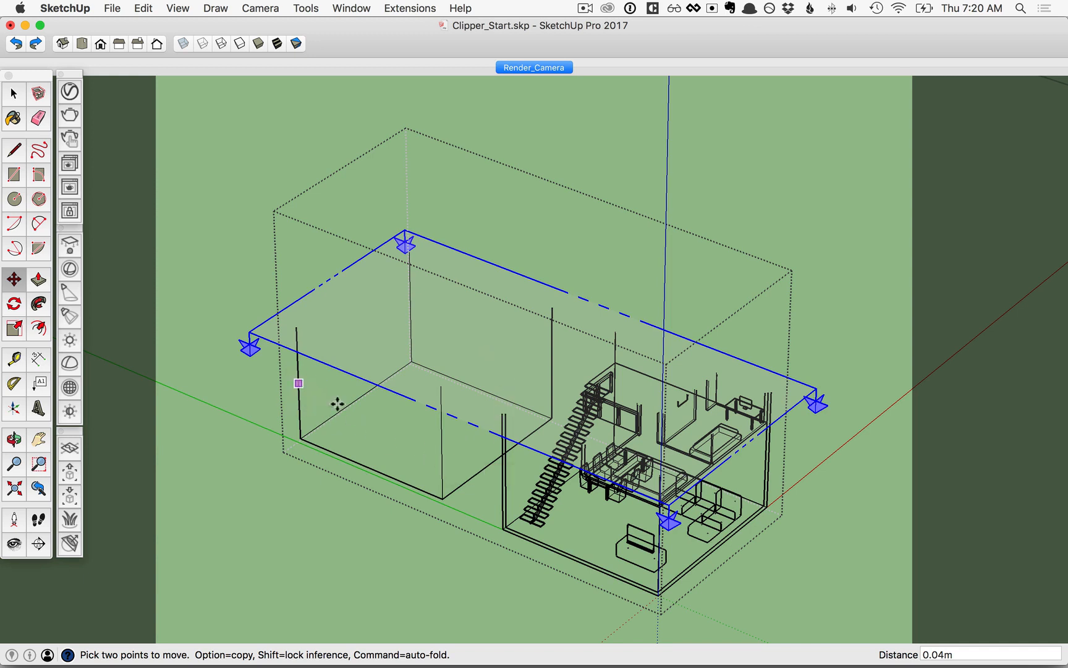
mouse_move(428, 443)
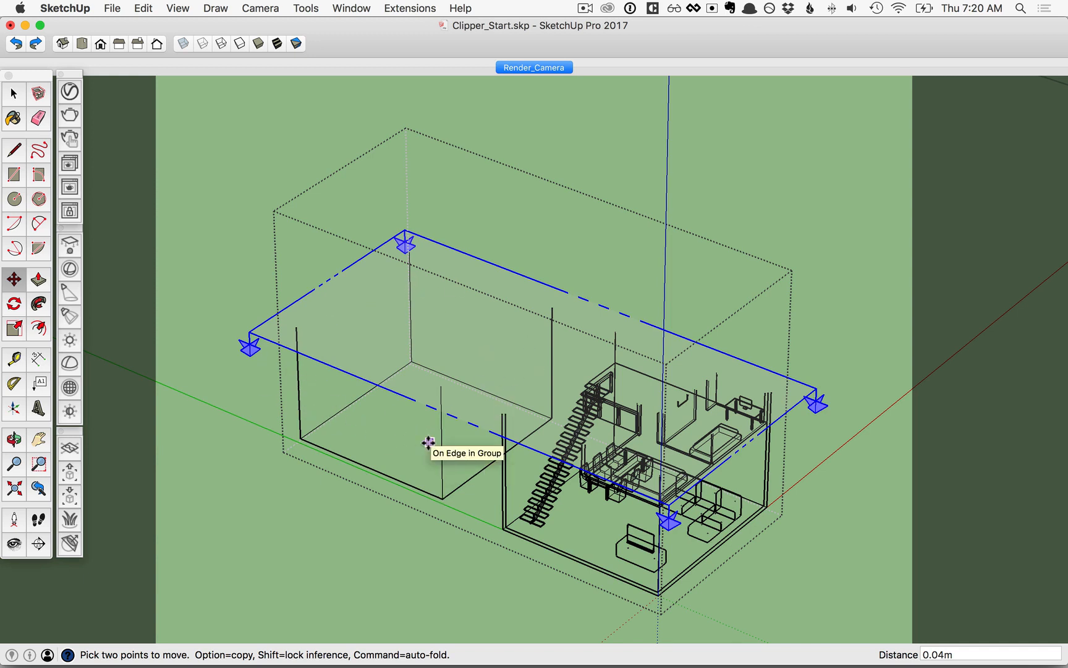
mouse_move(496, 457)
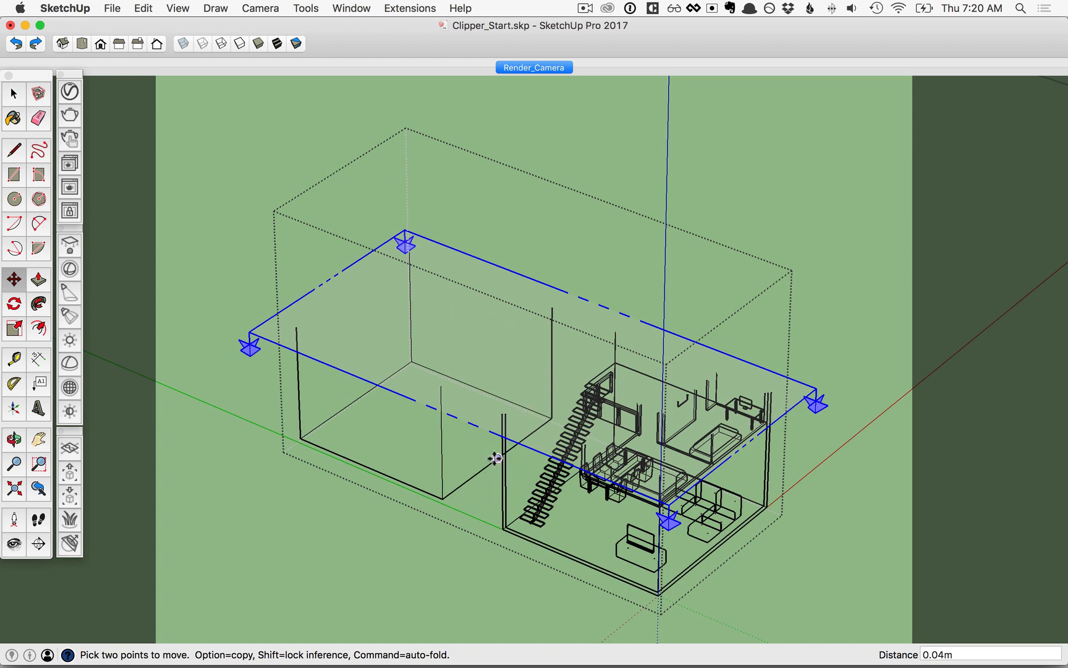
mouse_move(439, 485)
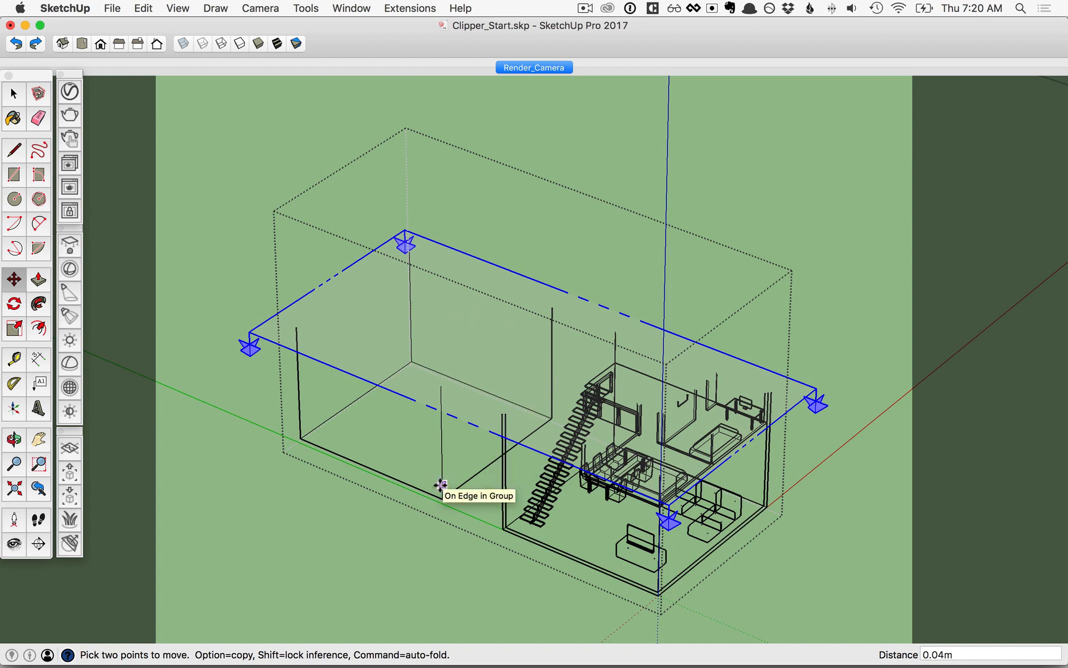
mouse_move(504, 496)
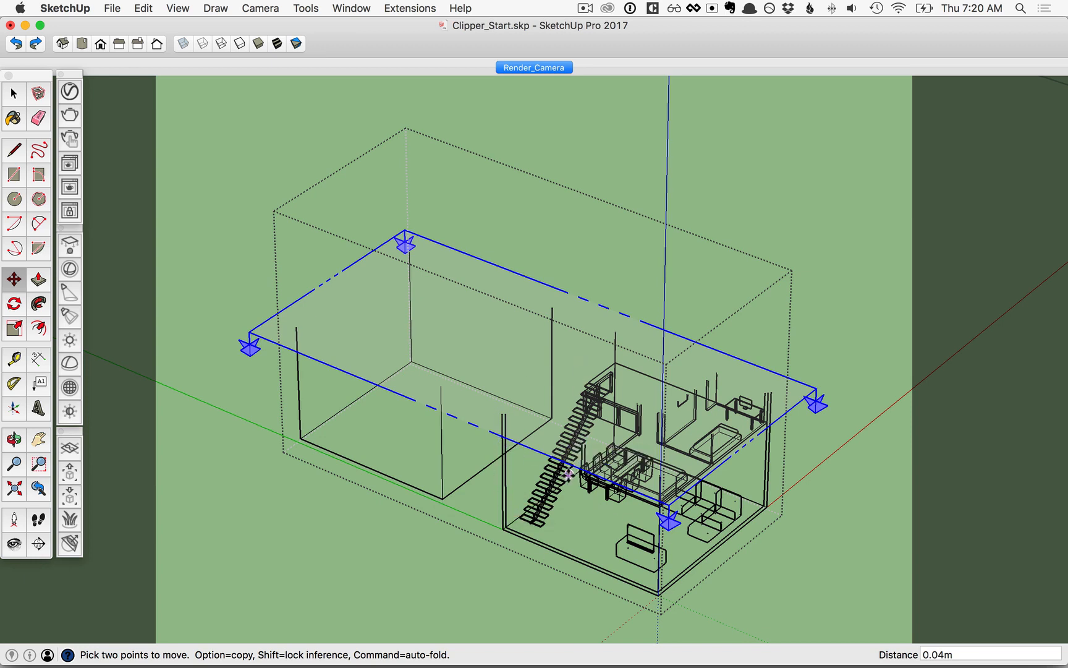
mouse_move(743, 497)
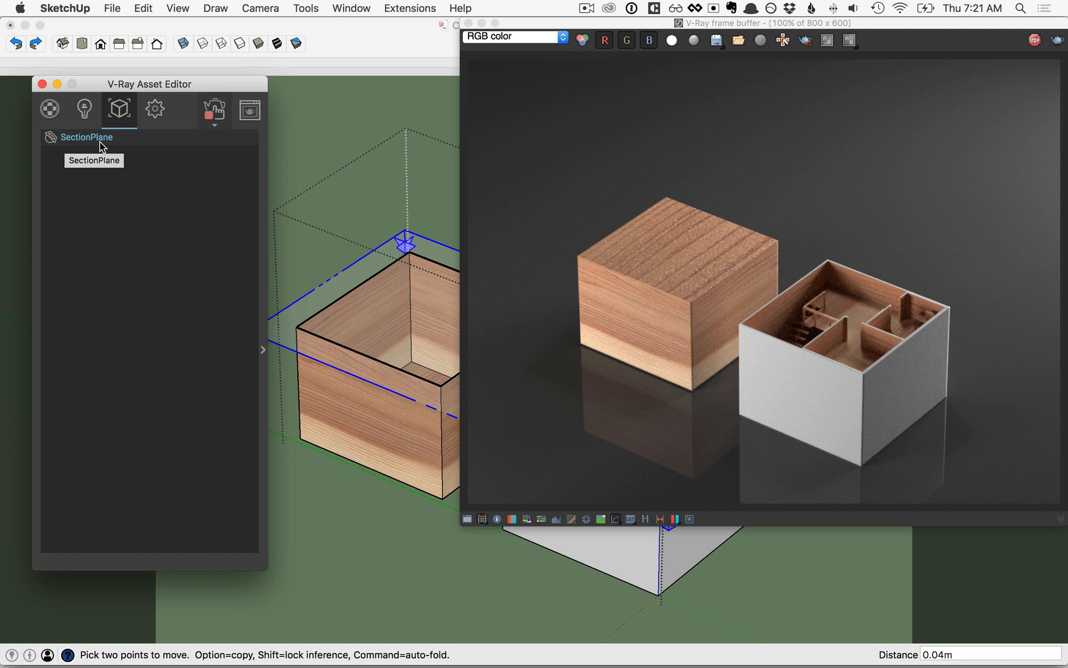
mouse_move(266, 357)
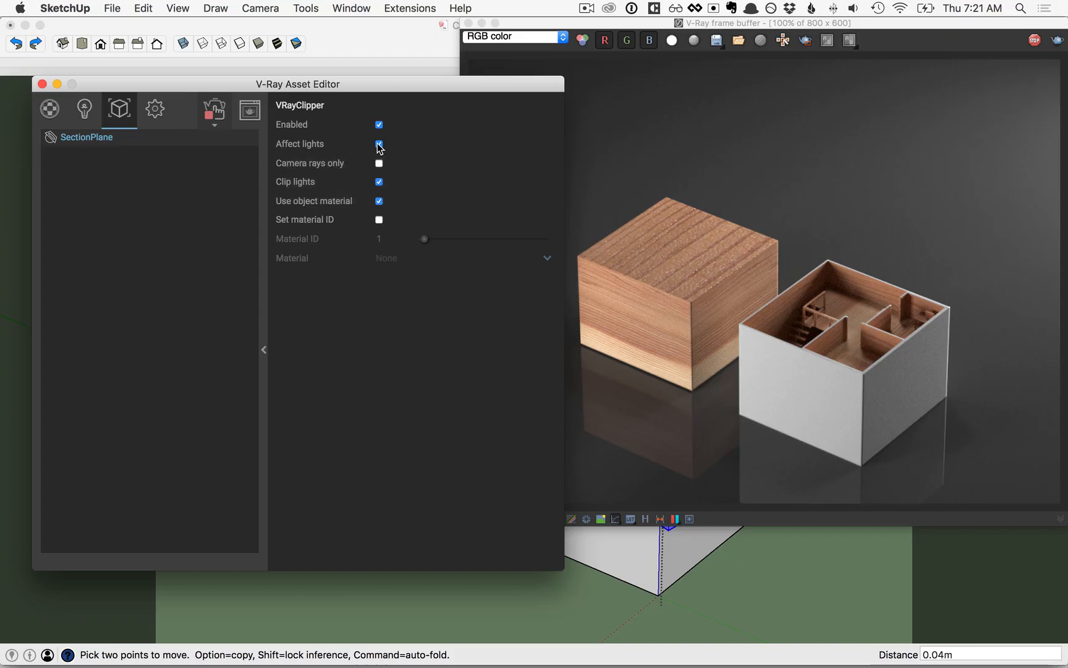
Switch off Affect lights on the VRayClipper so the house interior renders dark
click(379, 143)
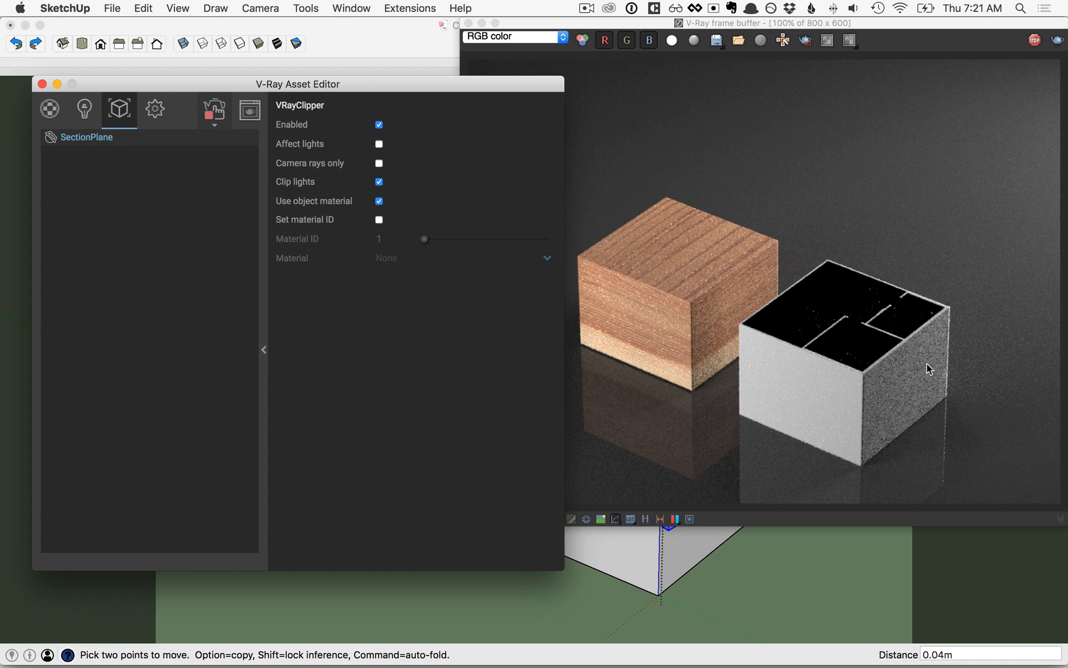
mouse_move(862, 346)
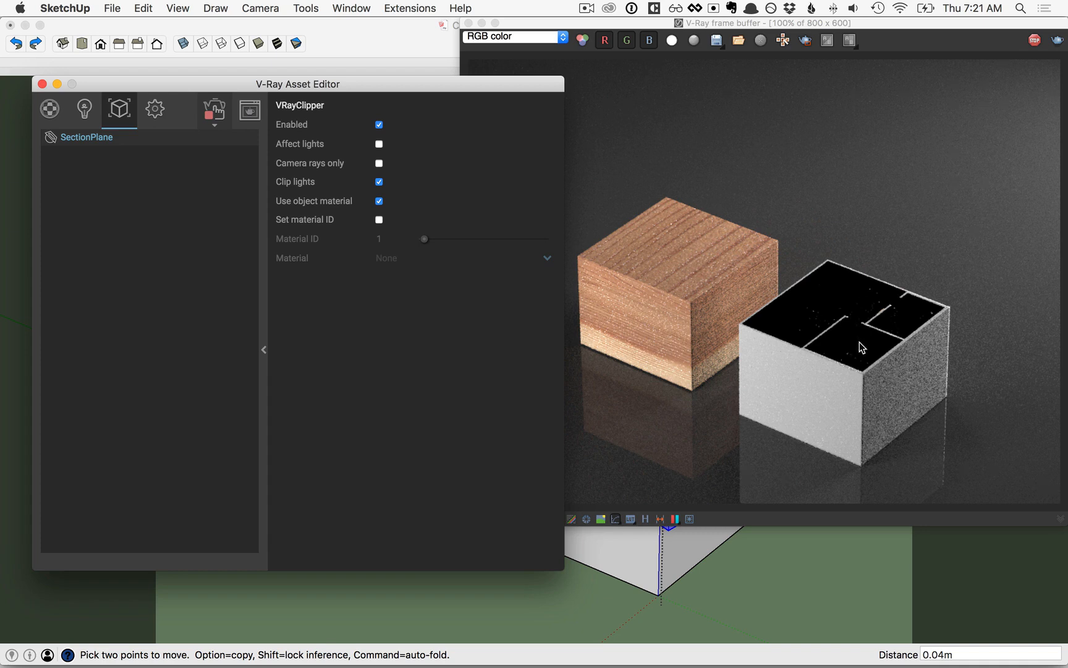
mouse_move(853, 356)
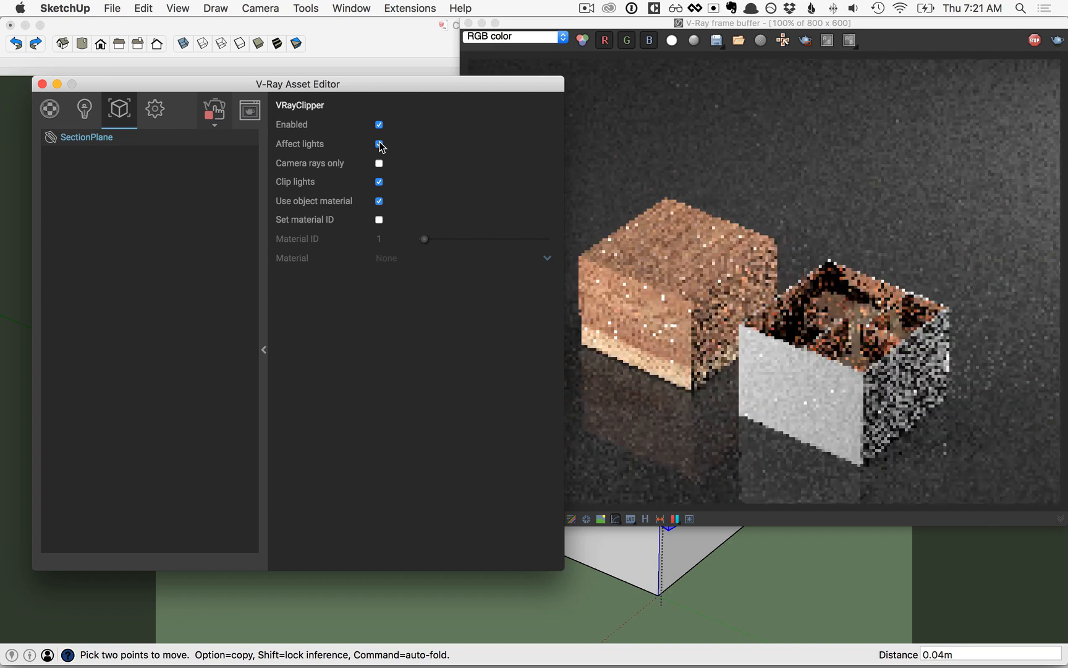
Re-enable Affect lights and leave Camera rays only unchecked so the clipper cuts all rays
click(378, 163)
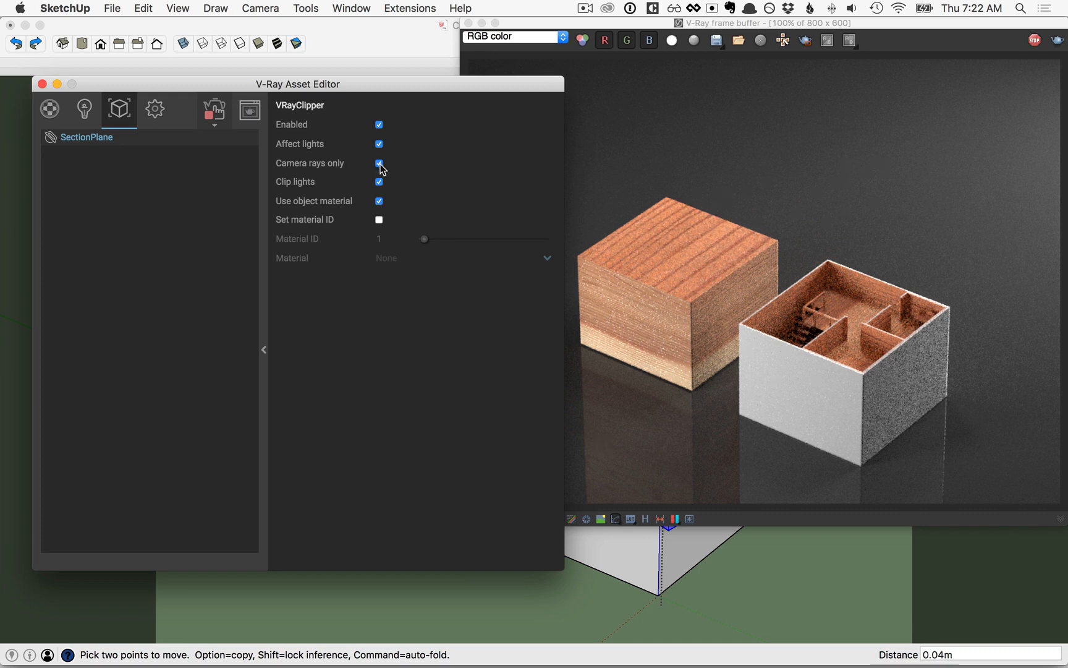
click(379, 163)
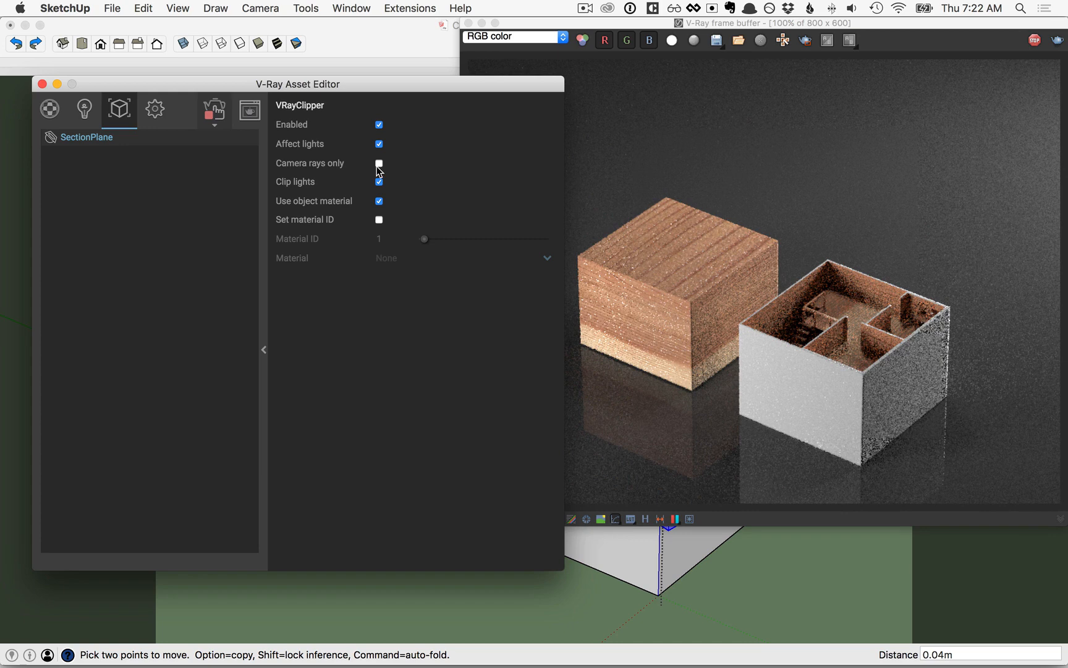
click(378, 163)
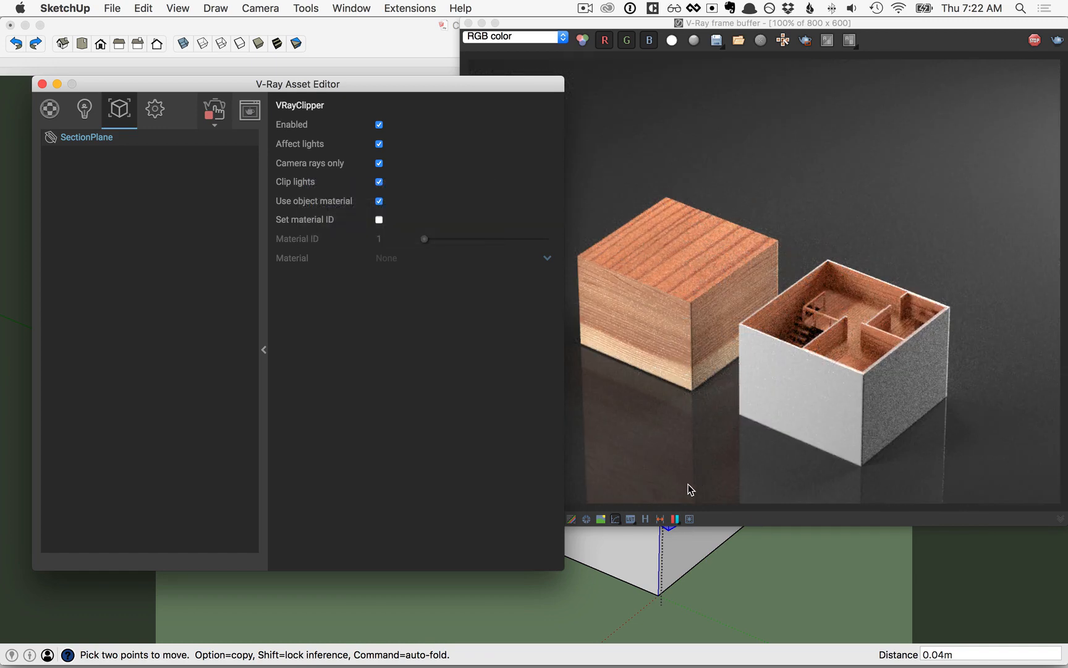
mouse_move(786, 368)
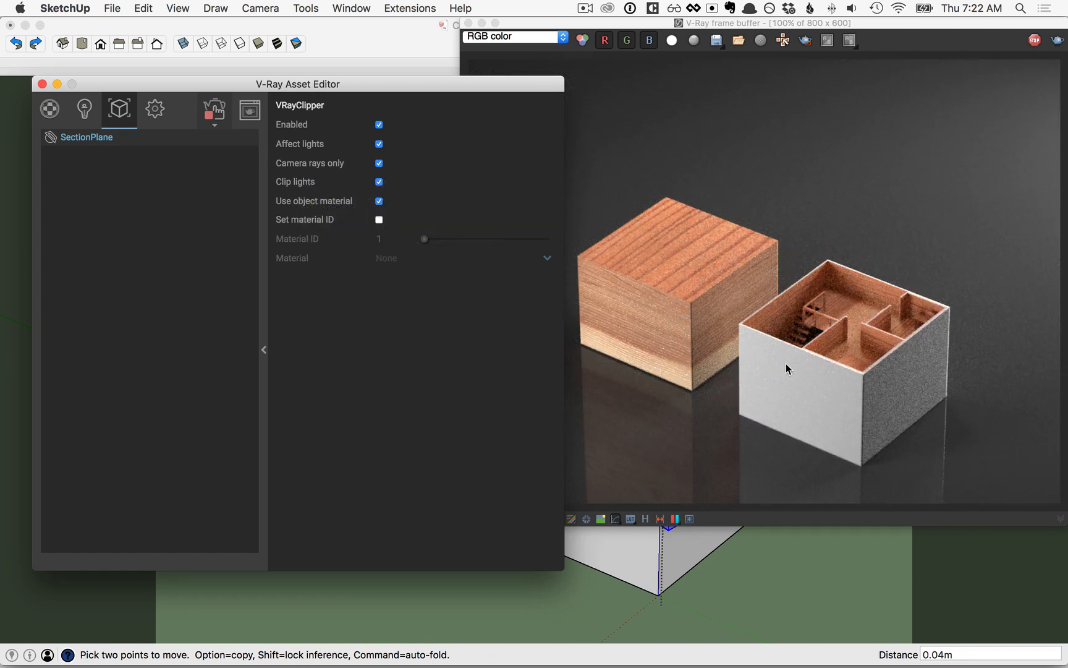
mouse_move(352, 168)
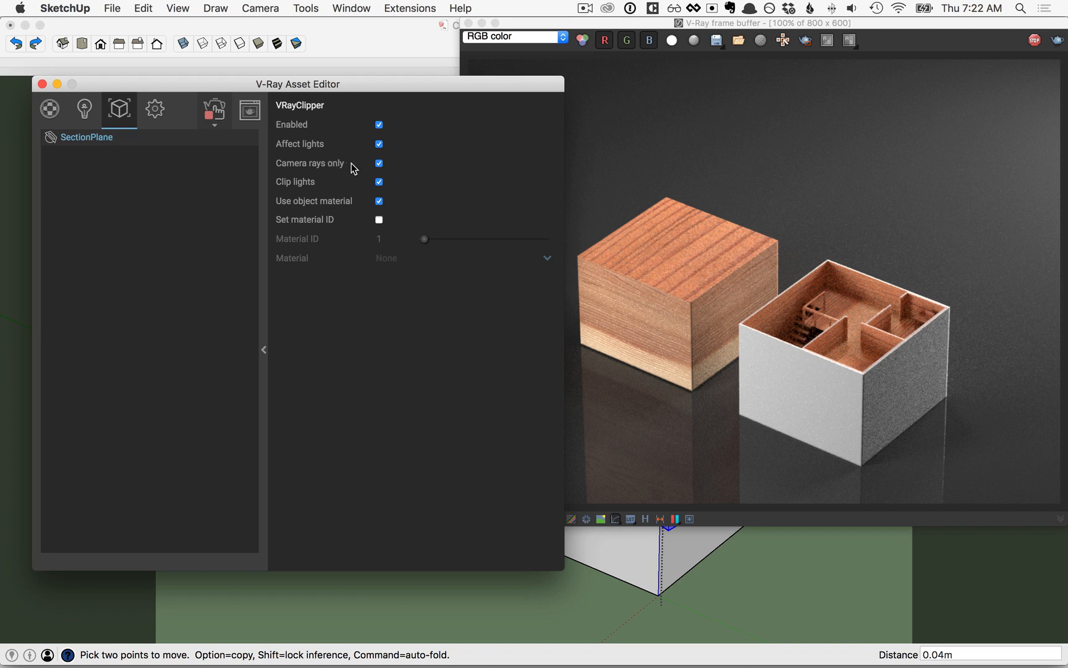
click(378, 163)
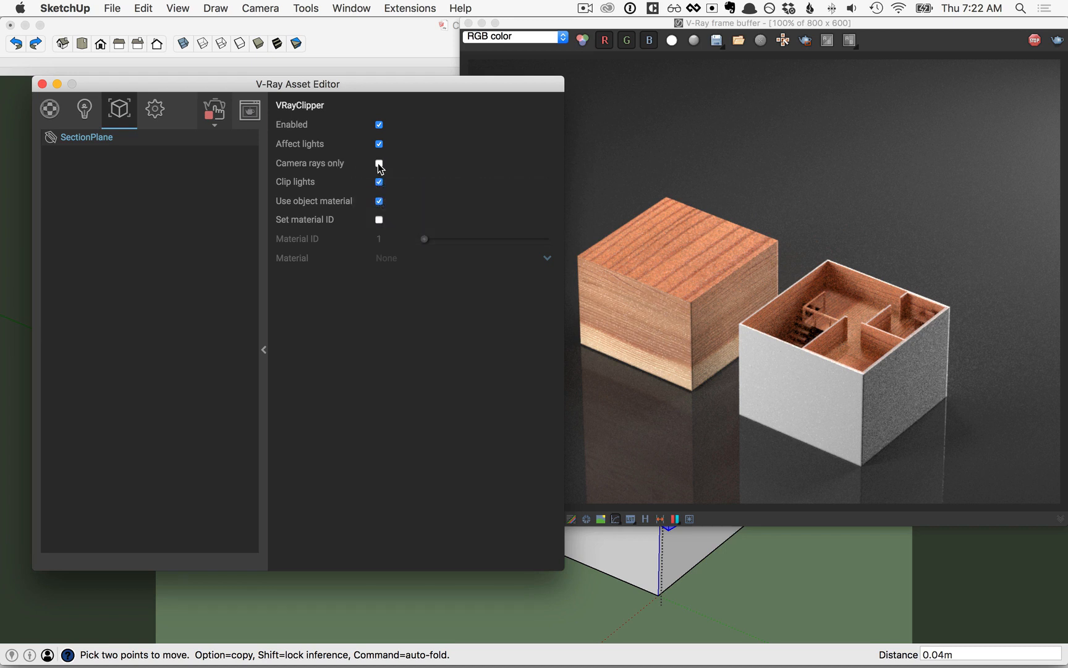
click(378, 163)
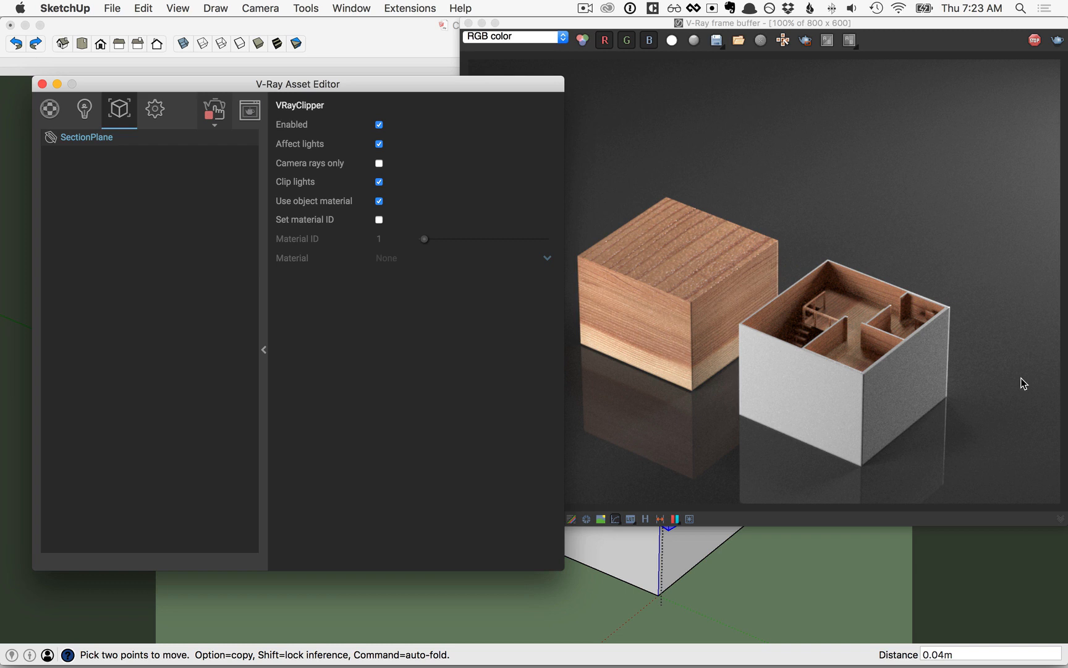
mouse_move(810, 349)
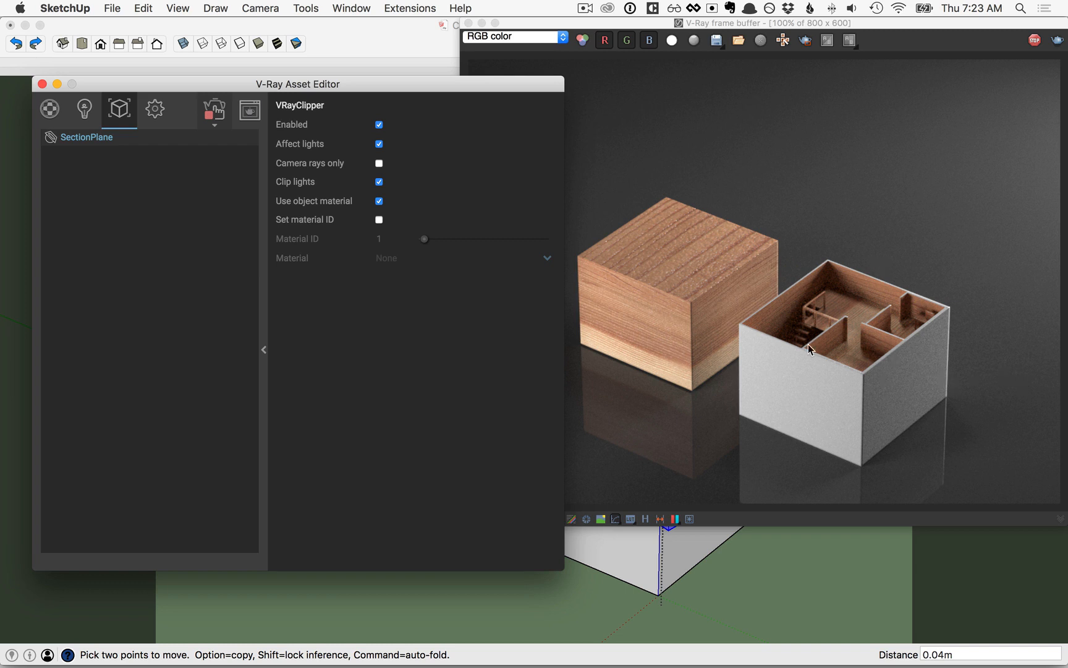
mouse_move(313, 206)
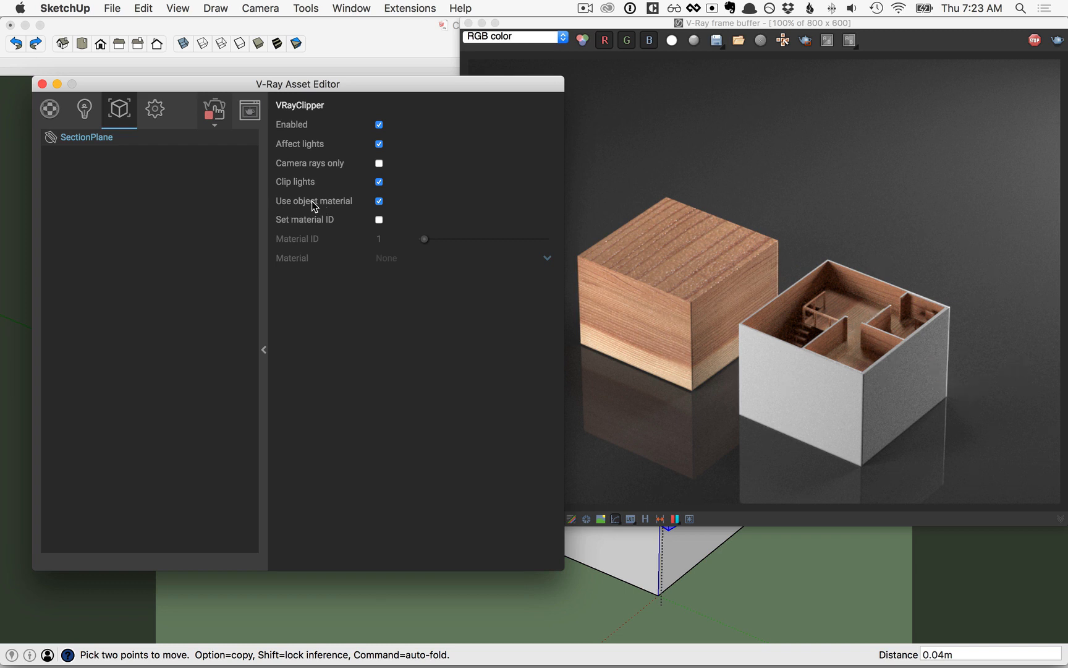
Disable Use object material and set the clipper cap material to /Yellow
click(378, 200)
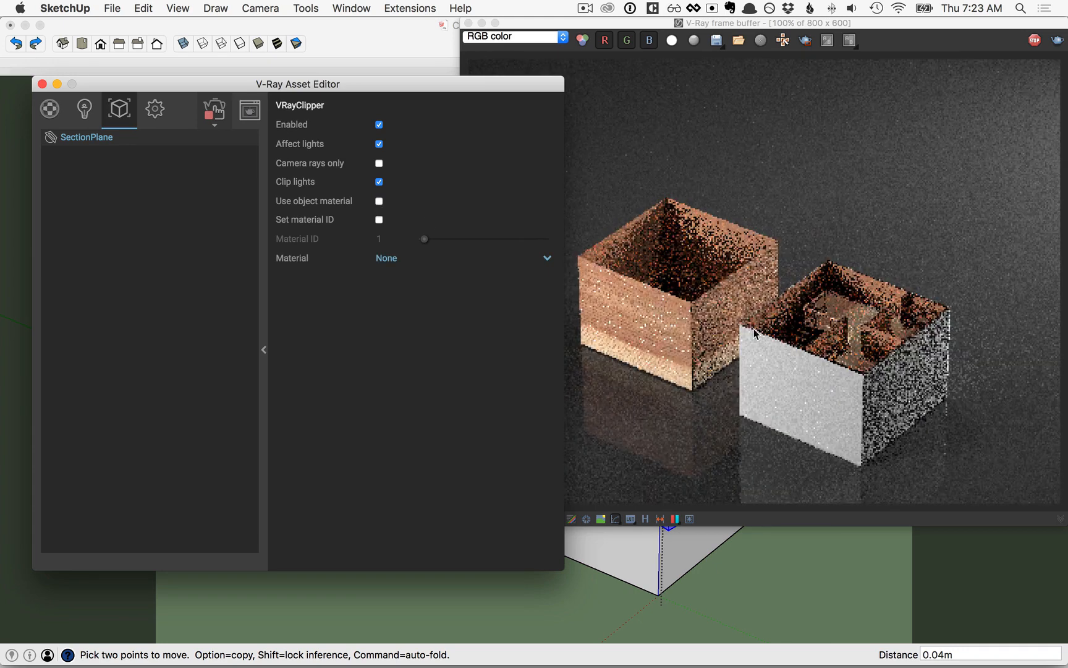
mouse_move(623, 220)
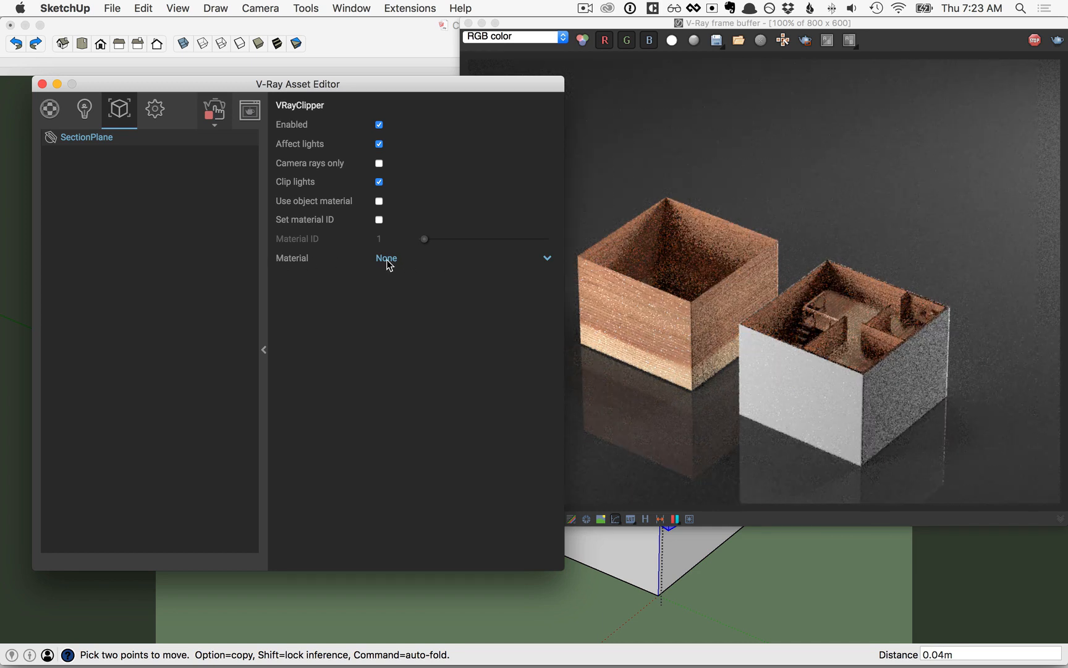
click(386, 257)
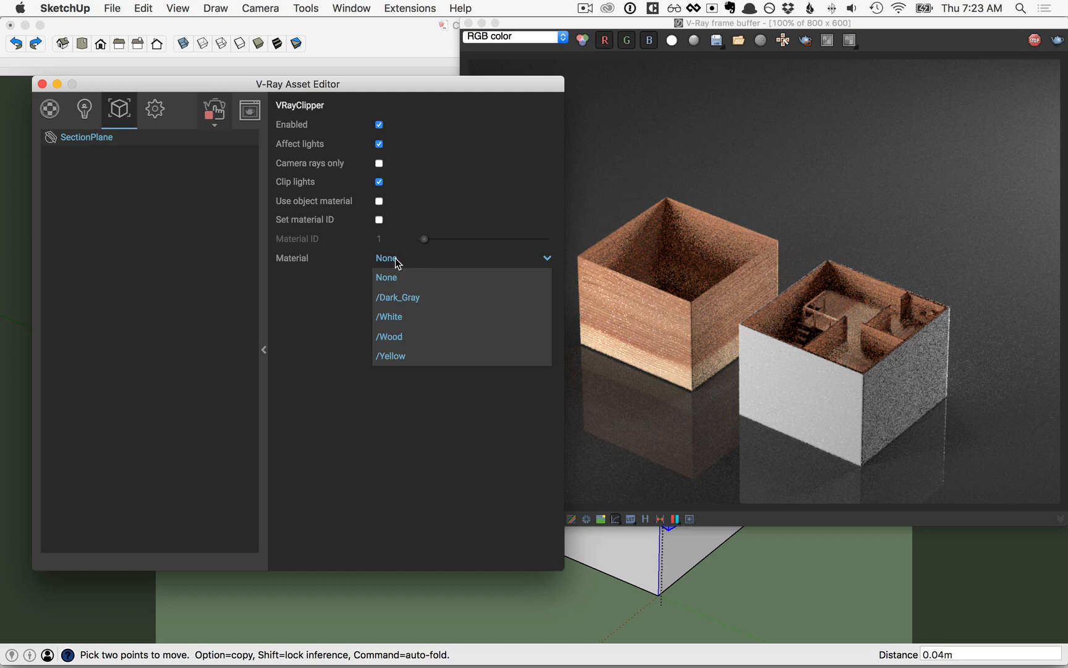
click(391, 355)
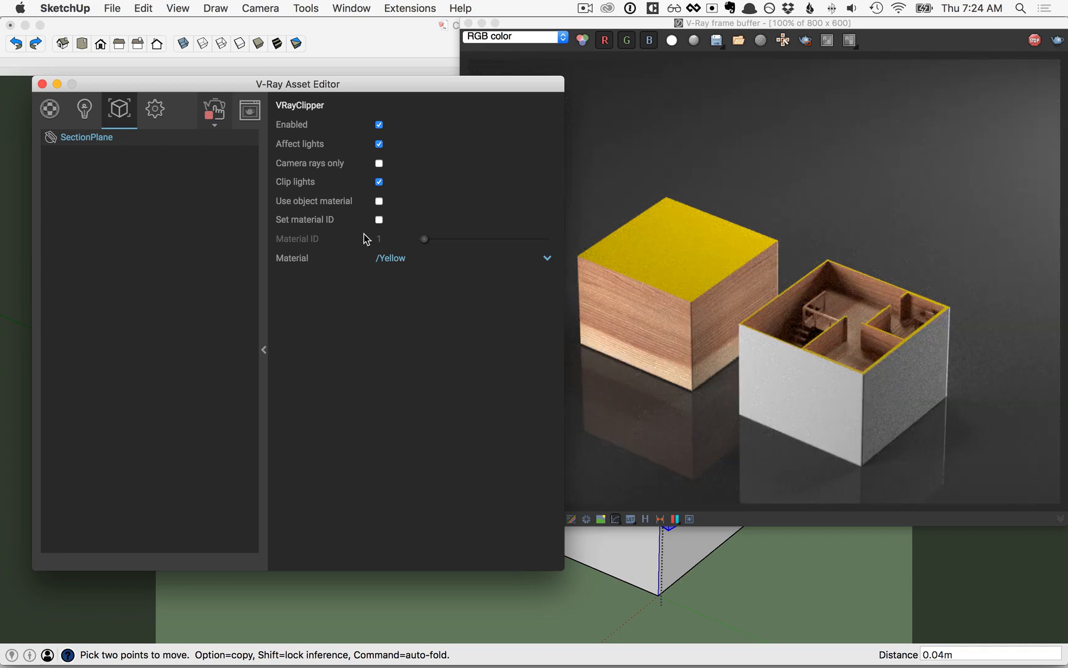
mouse_move(310, 118)
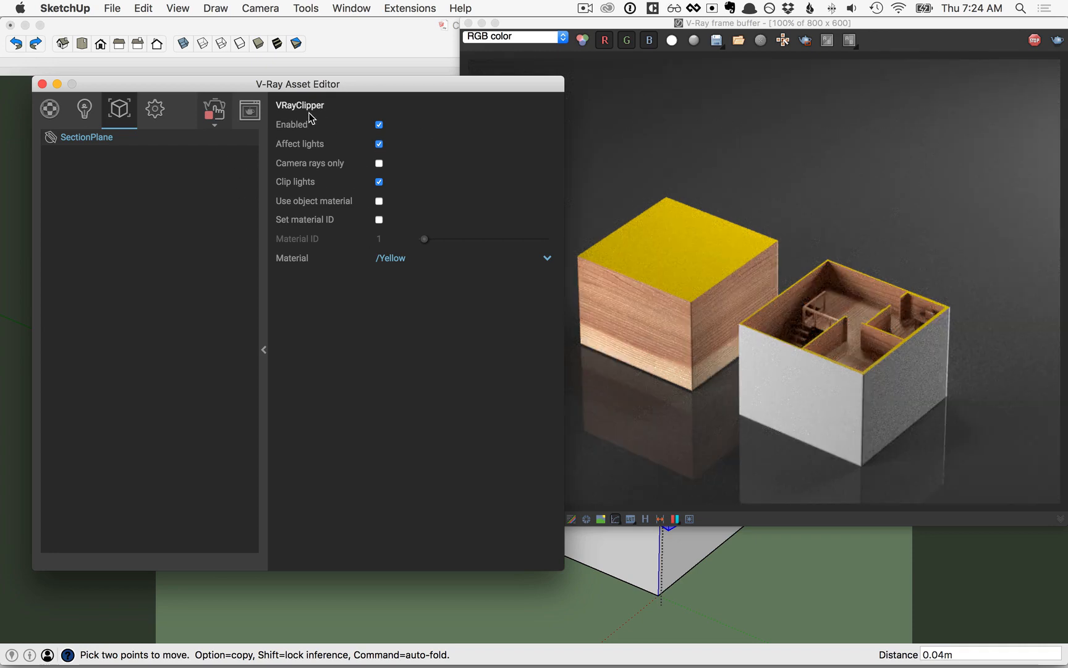
mouse_move(78, 169)
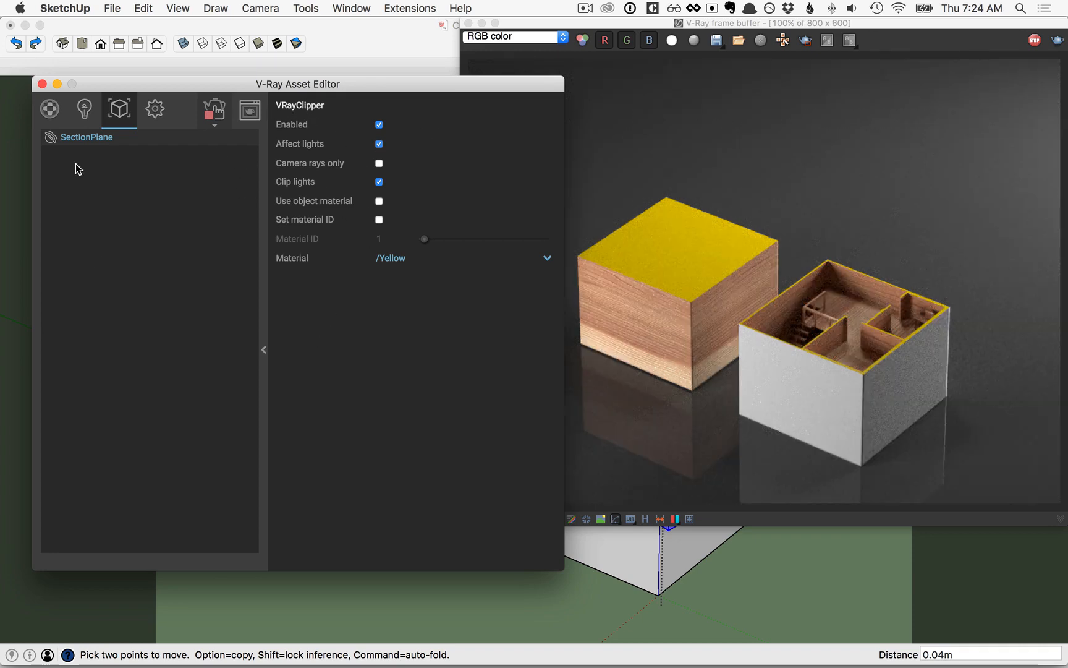
Delete the SectionPlane clipper from the Asset Editor so both models render uncut
right_click(87, 137)
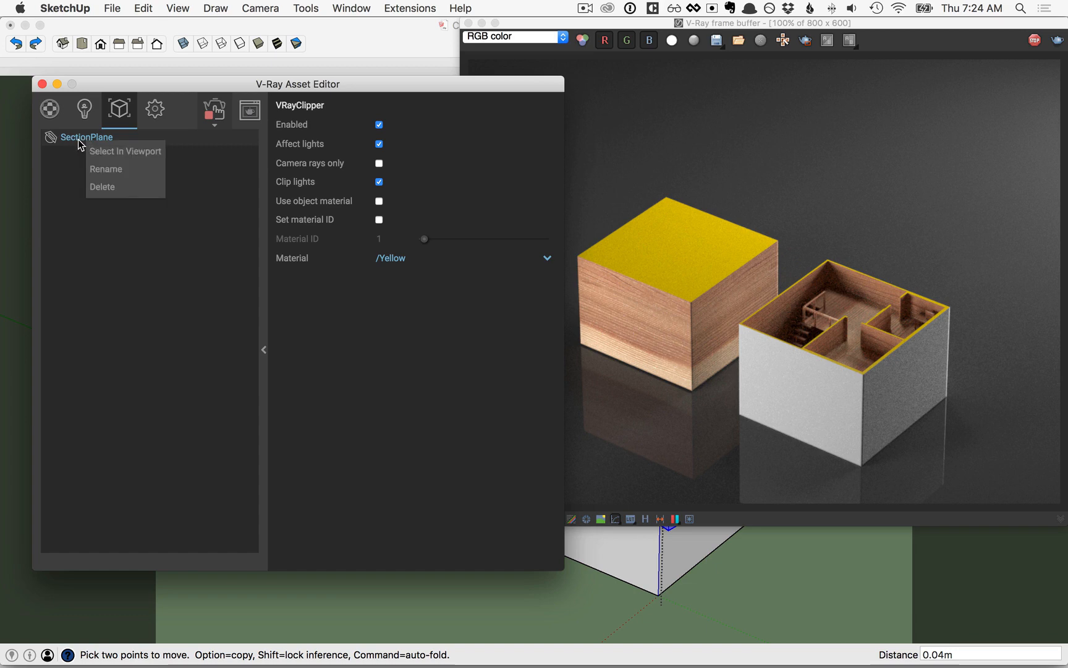
click(102, 186)
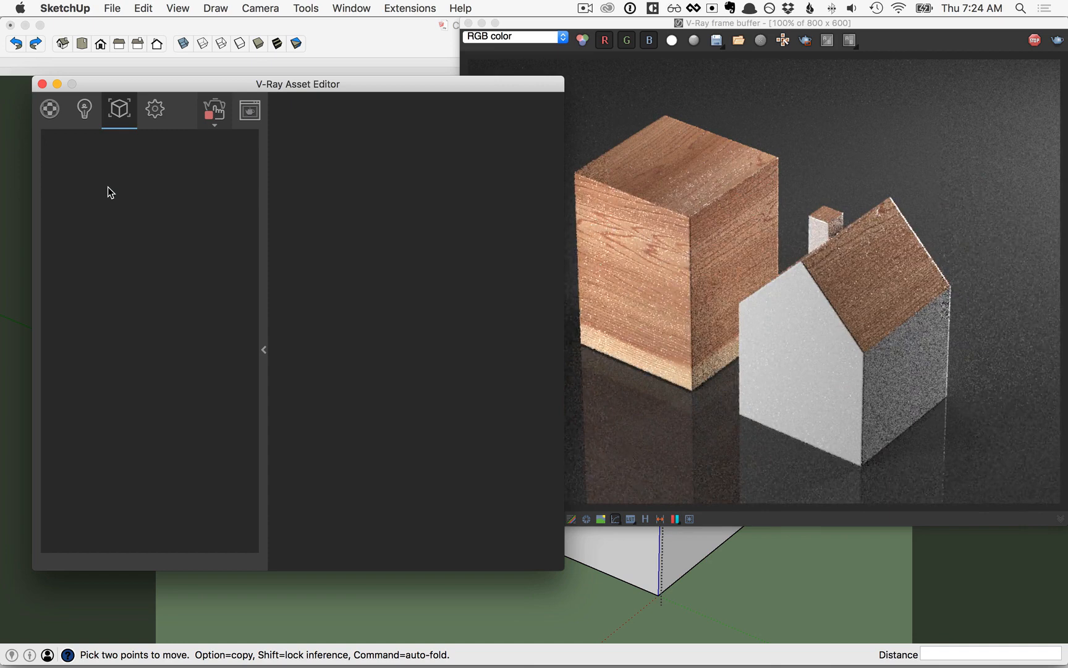
Show the Outliner and select the hidden Clipper_Custom_Mesh object
click(351, 8)
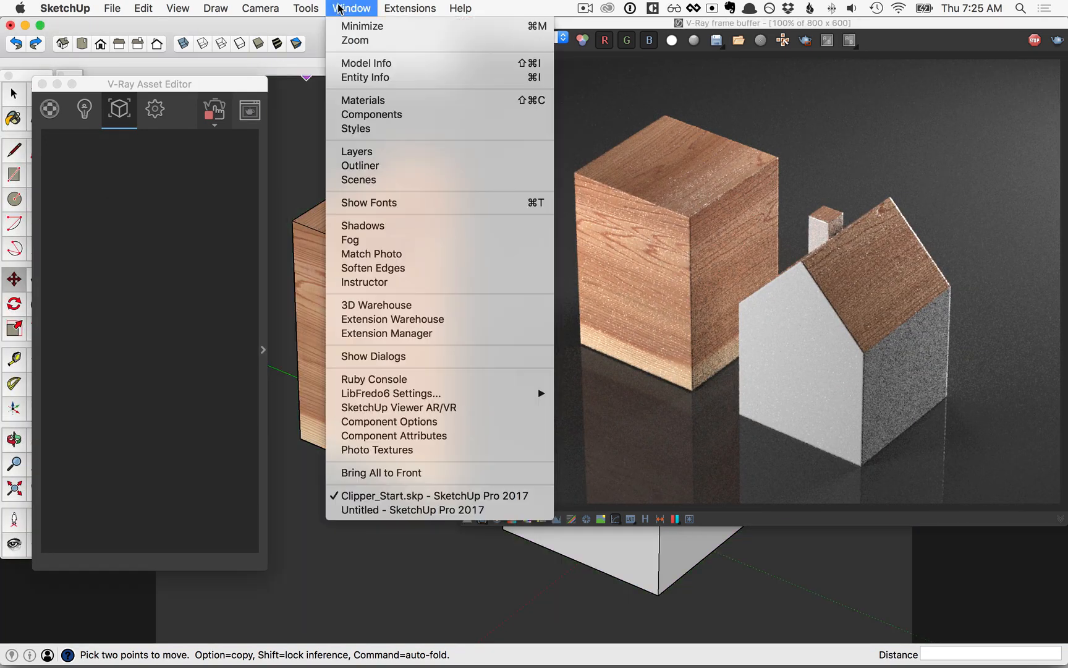
click(360, 165)
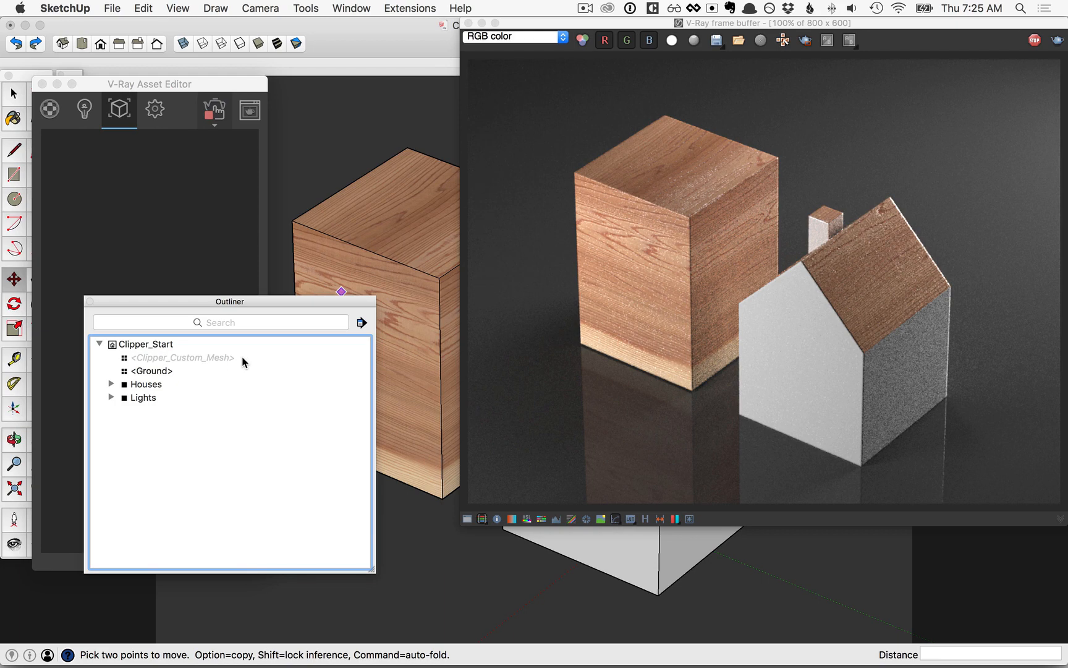
click(183, 357)
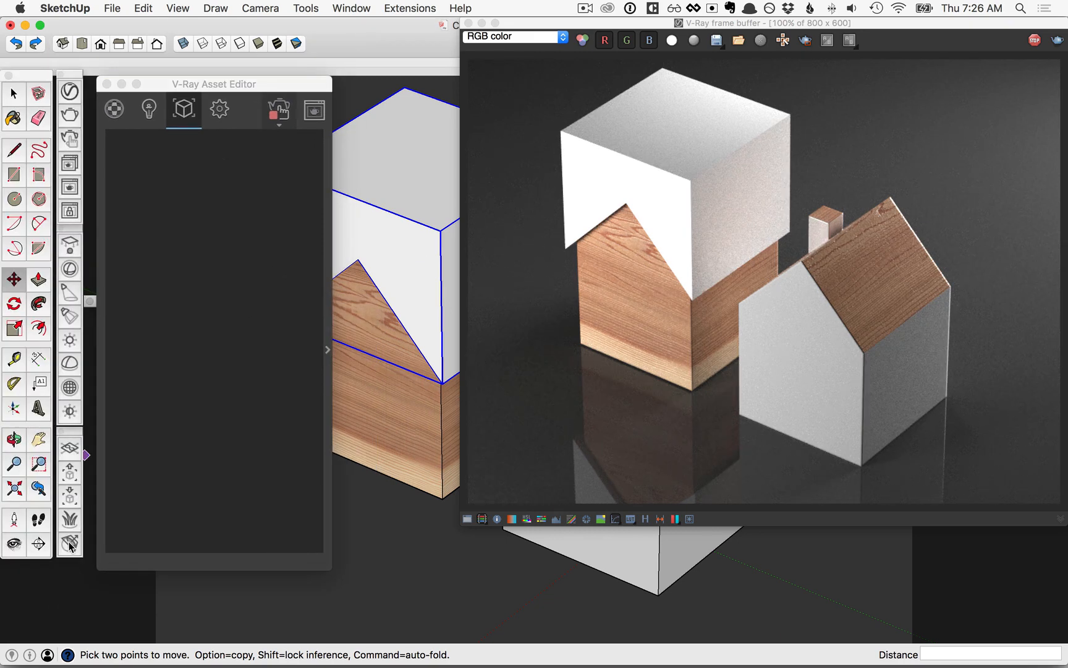
mouse_move(68, 544)
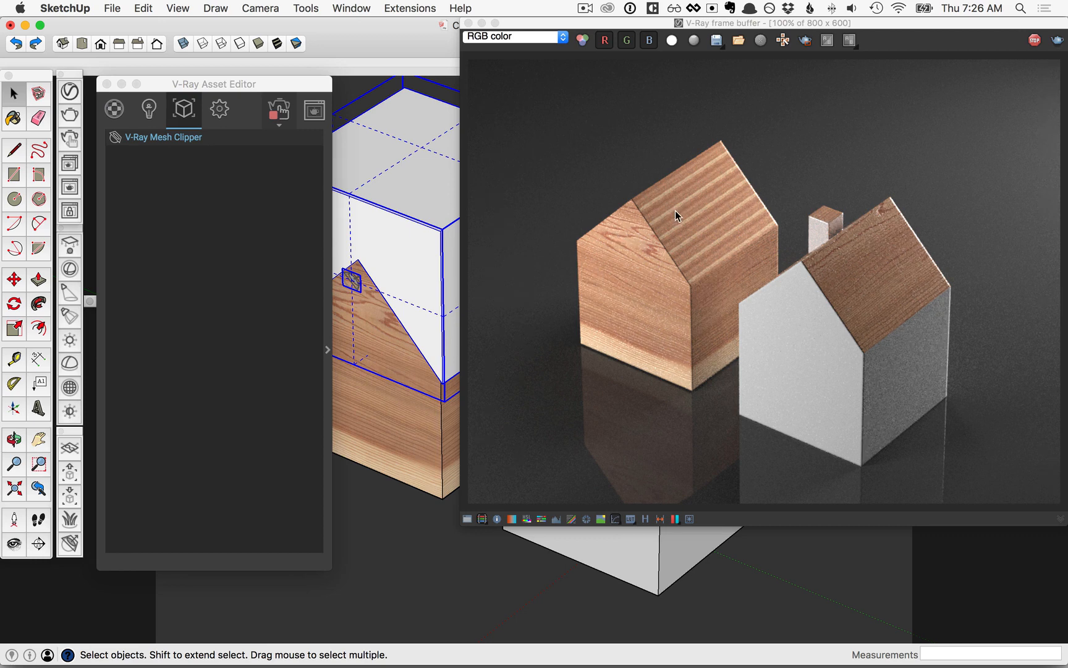
mouse_move(668, 211)
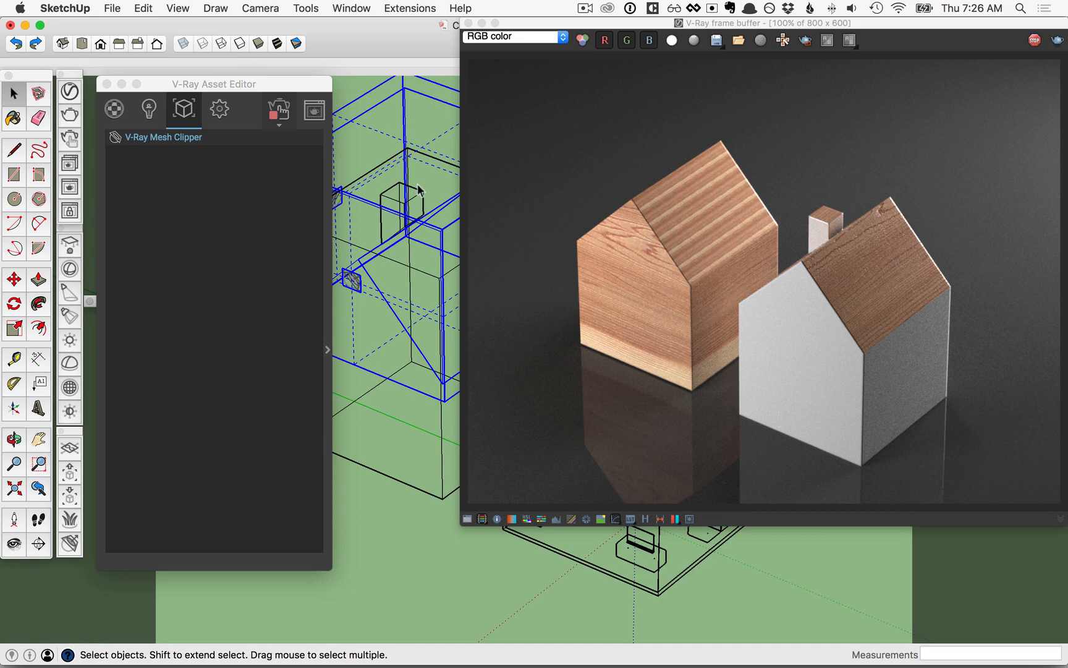
mouse_move(394, 256)
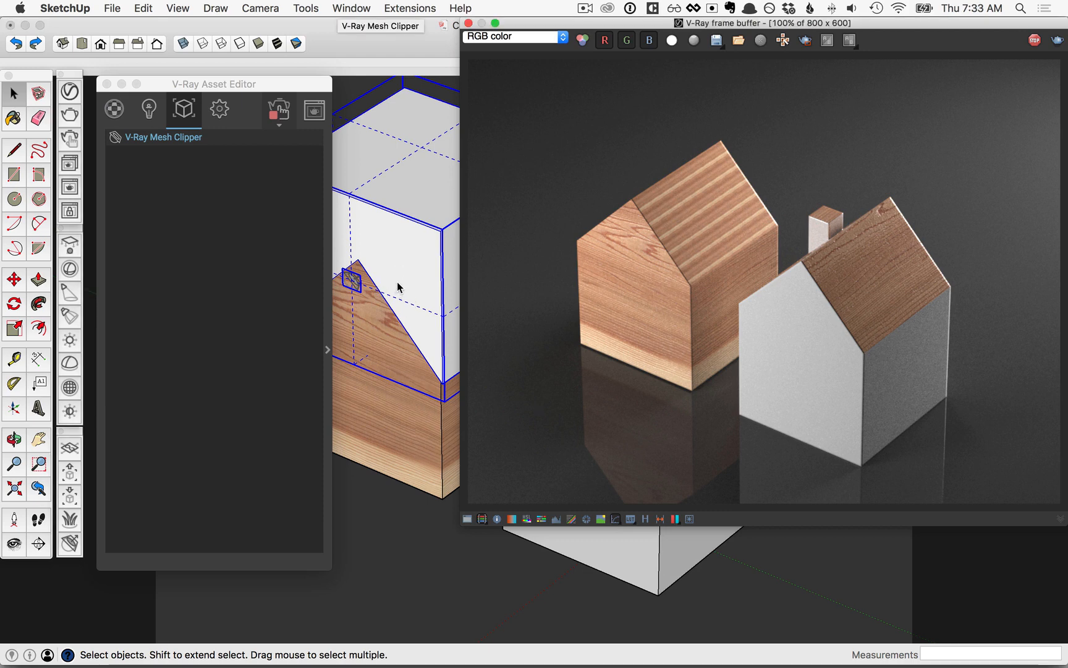
mouse_move(416, 235)
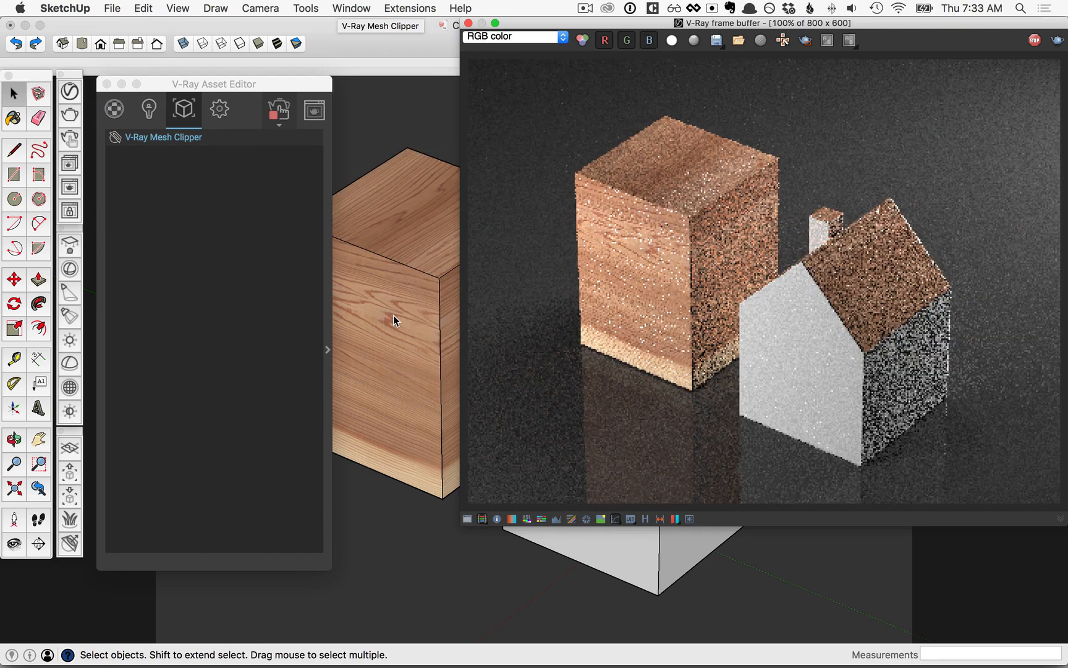
Adjust the clipper mesh's V-Ray settings so the block renders as a house with a chimney
right_click(396, 320)
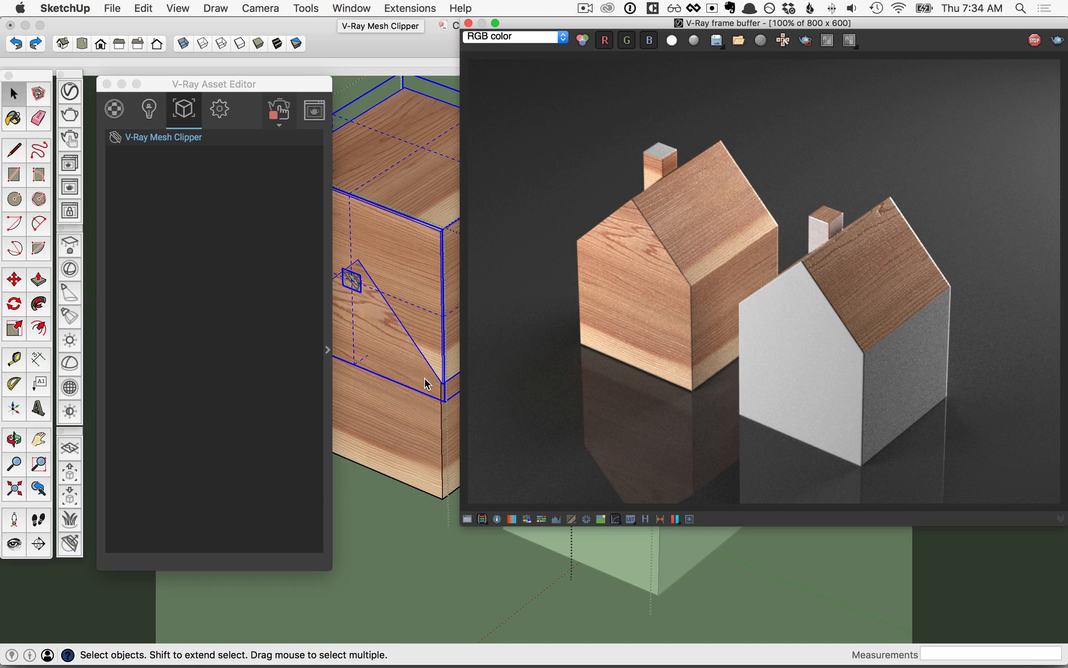
mouse_move(167, 146)
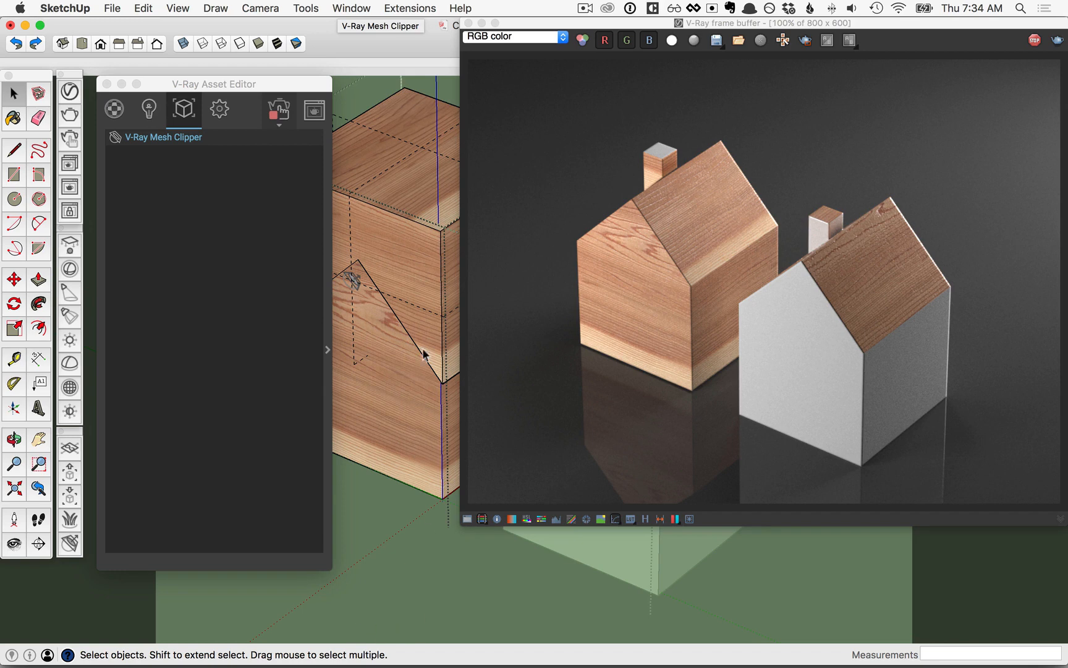
Create V-Ray Mesh Clipper#1 from the small cube and ready it for moving into the wall
click(14, 175)
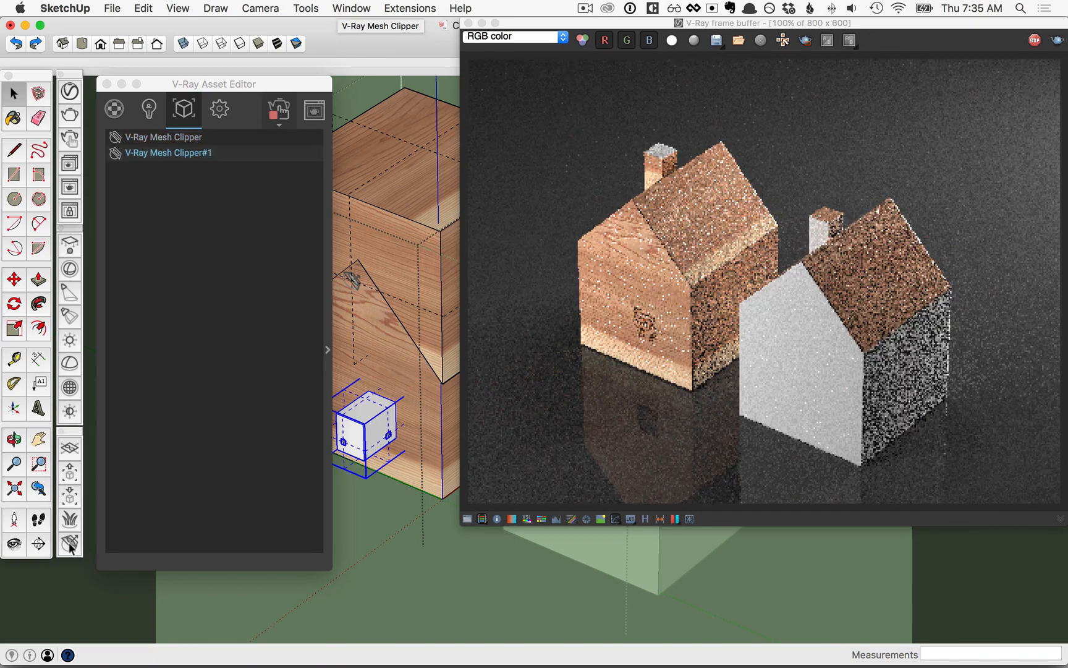
click(14, 278)
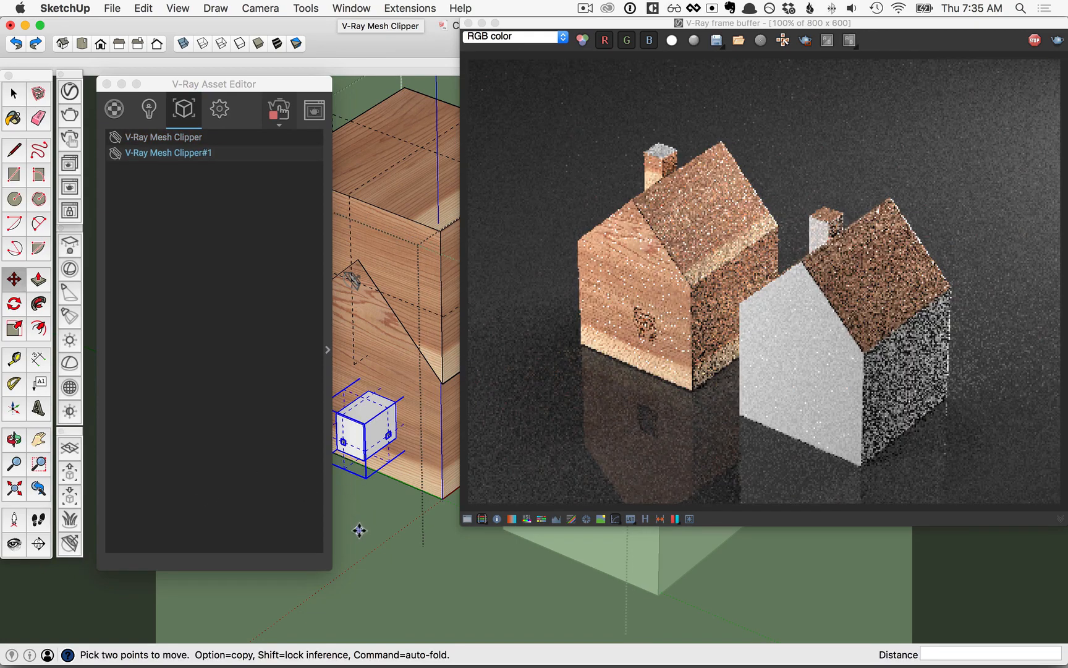